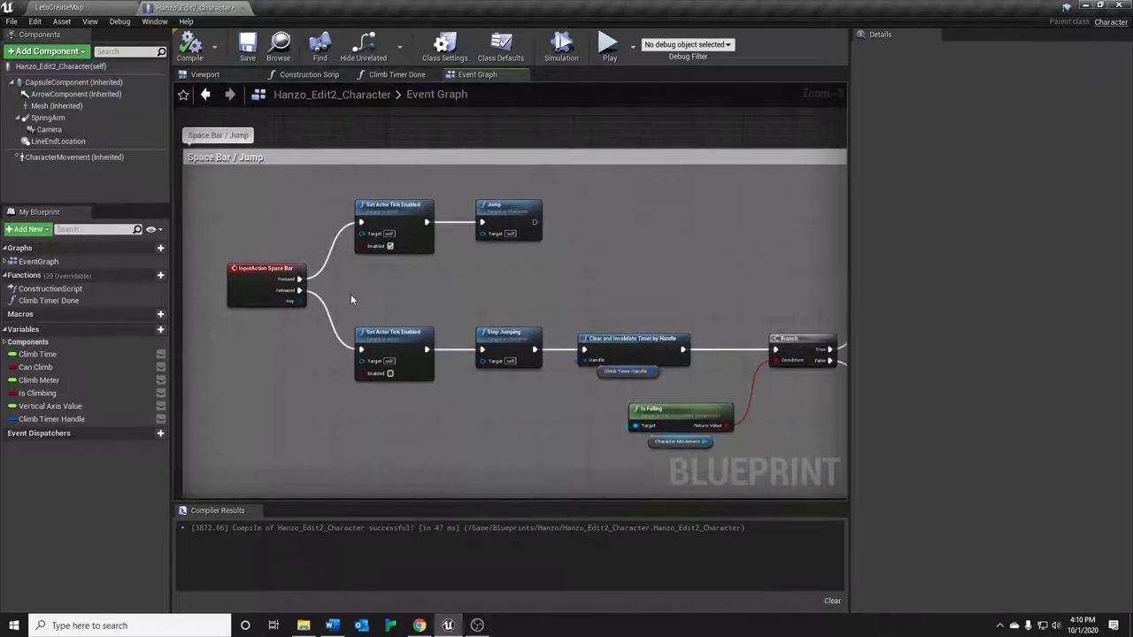
mouse_move(325, 196)
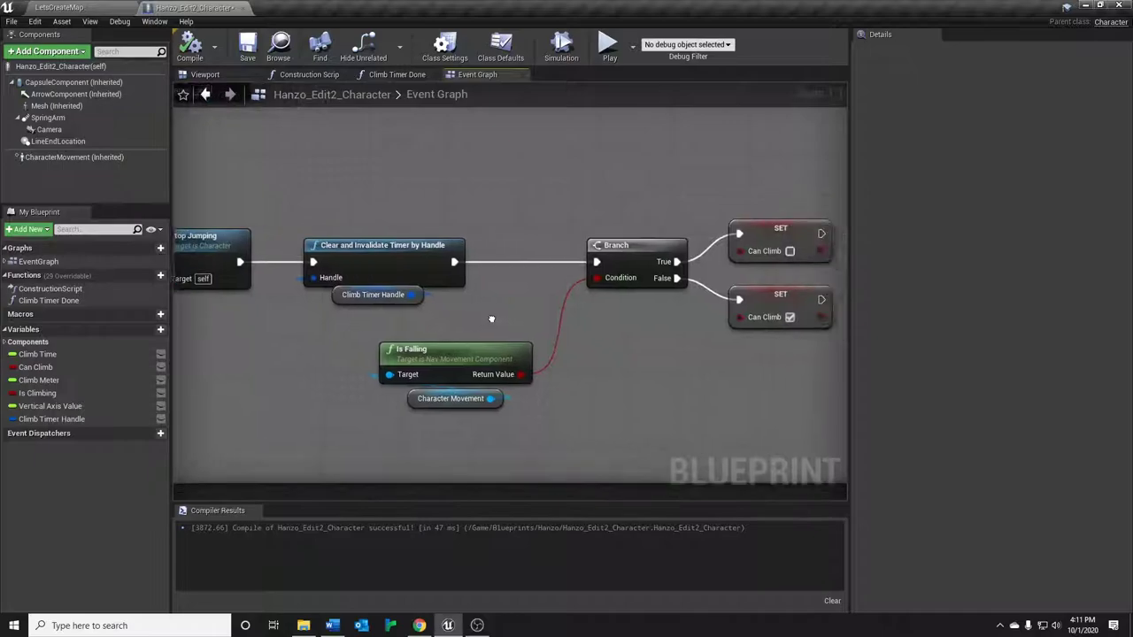
Inspect the Is Climbing condition in the Event Graph, then view the Climb Timer Done function
scroll("down", 3)
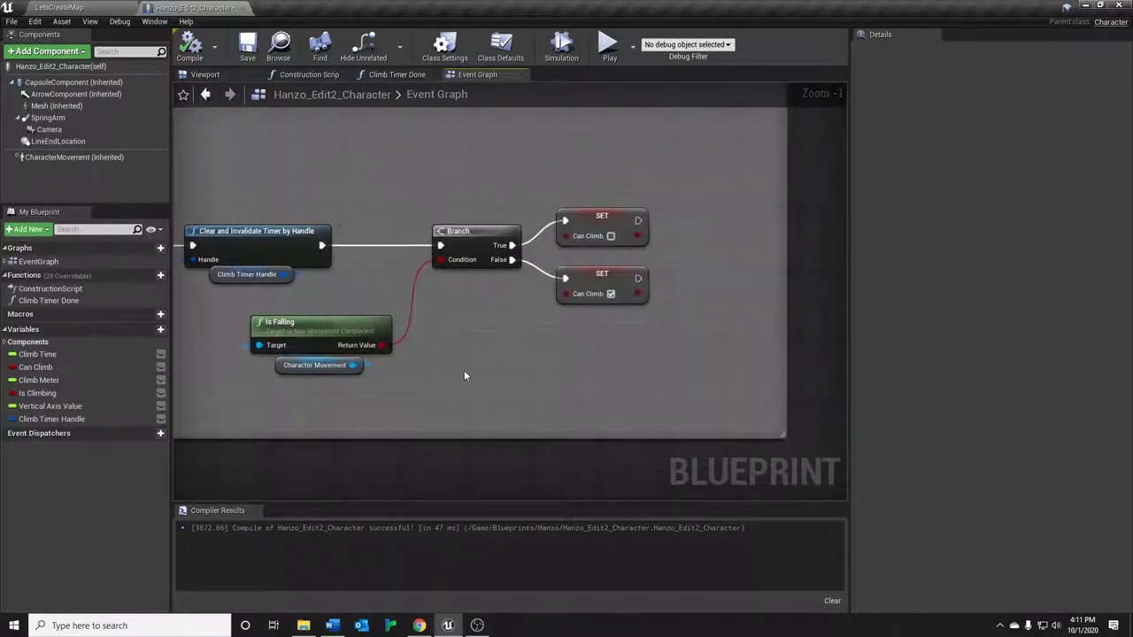
mouse_move(460, 444)
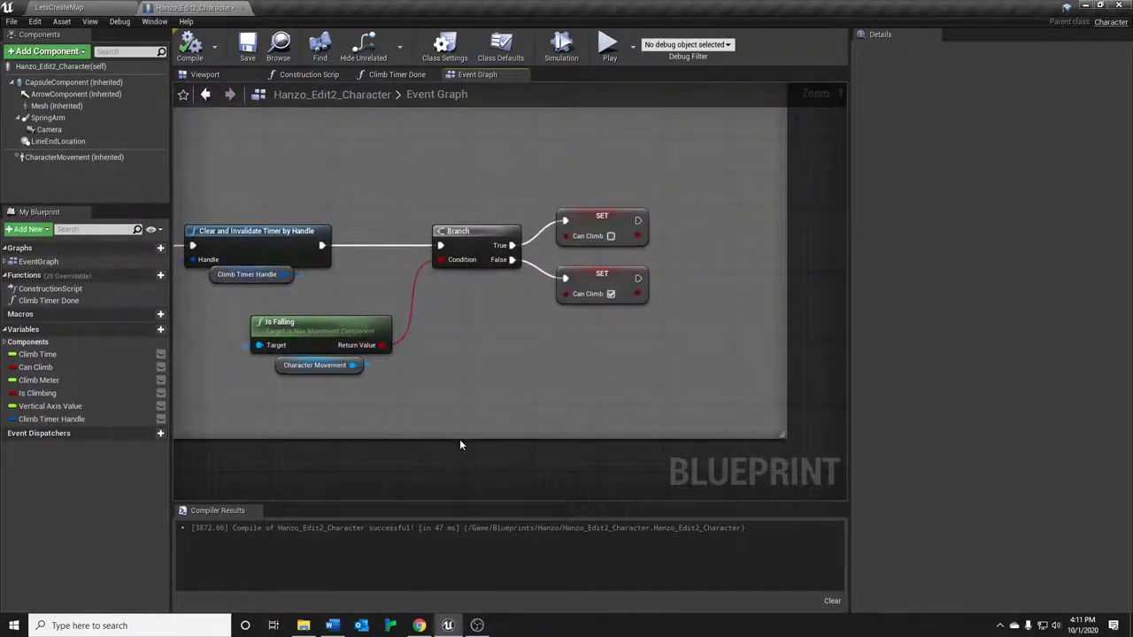
mouse_move(482, 252)
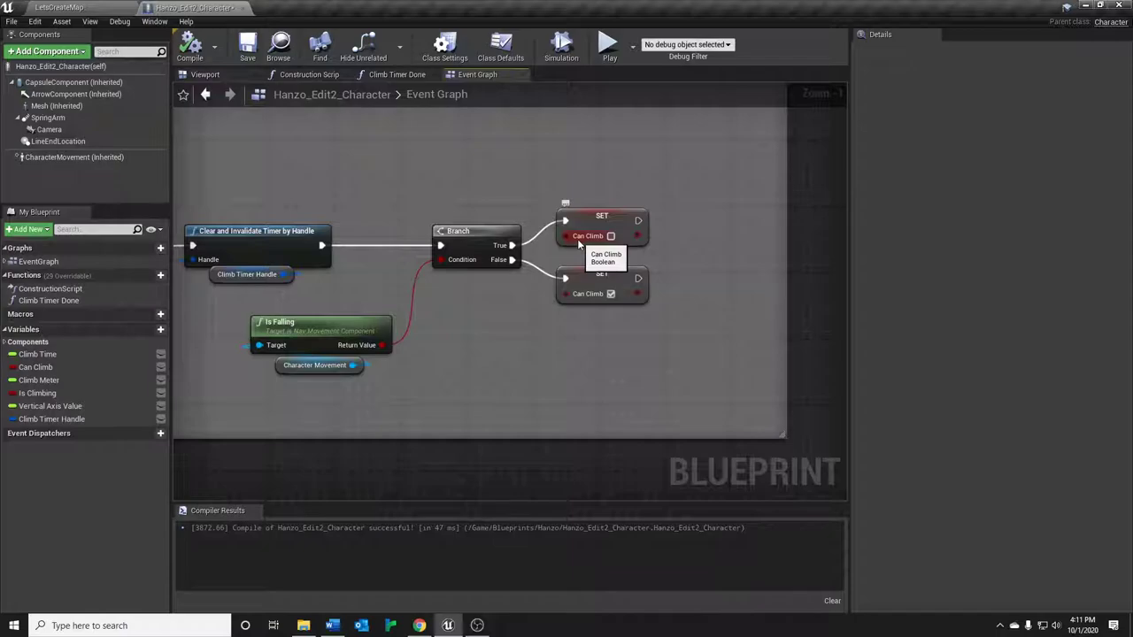
mouse_move(570, 304)
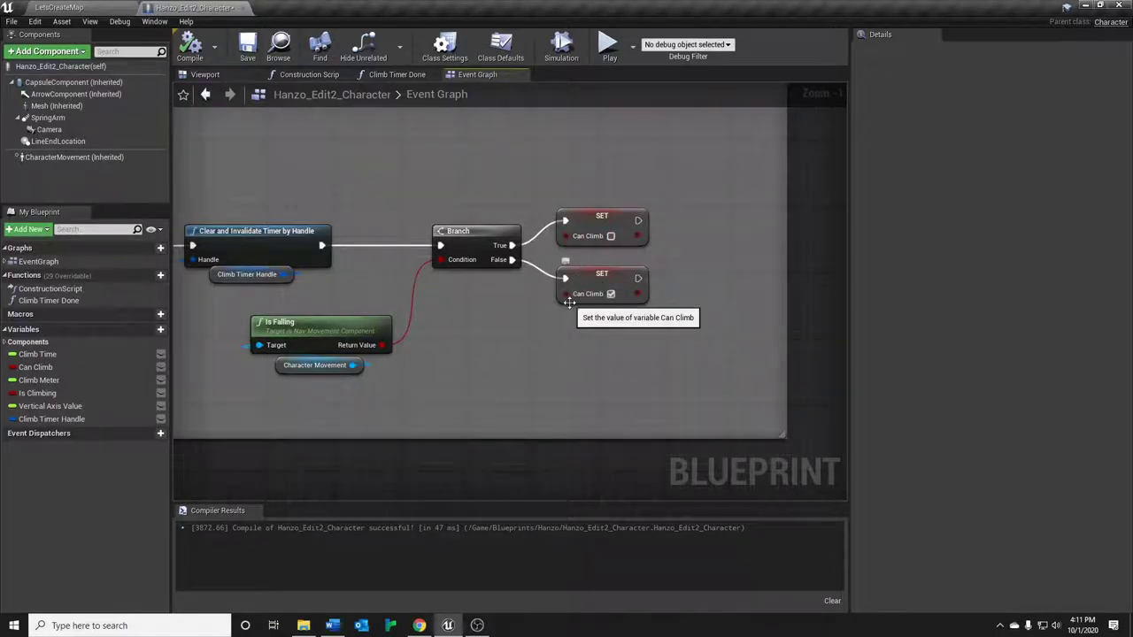
mouse_move(570, 301)
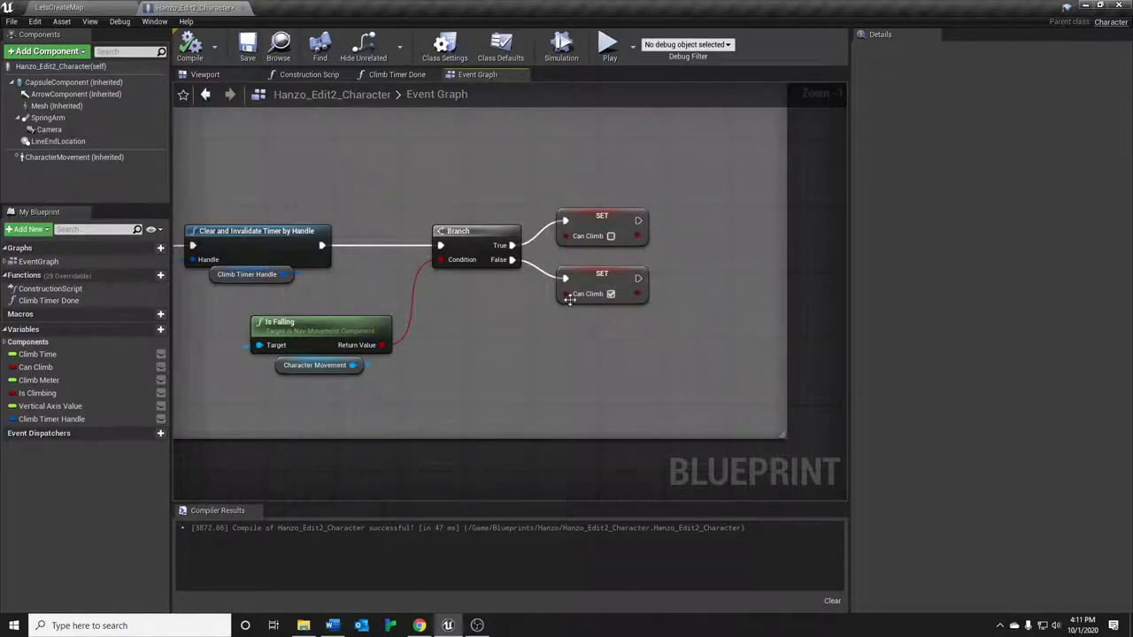
mouse_move(521, 363)
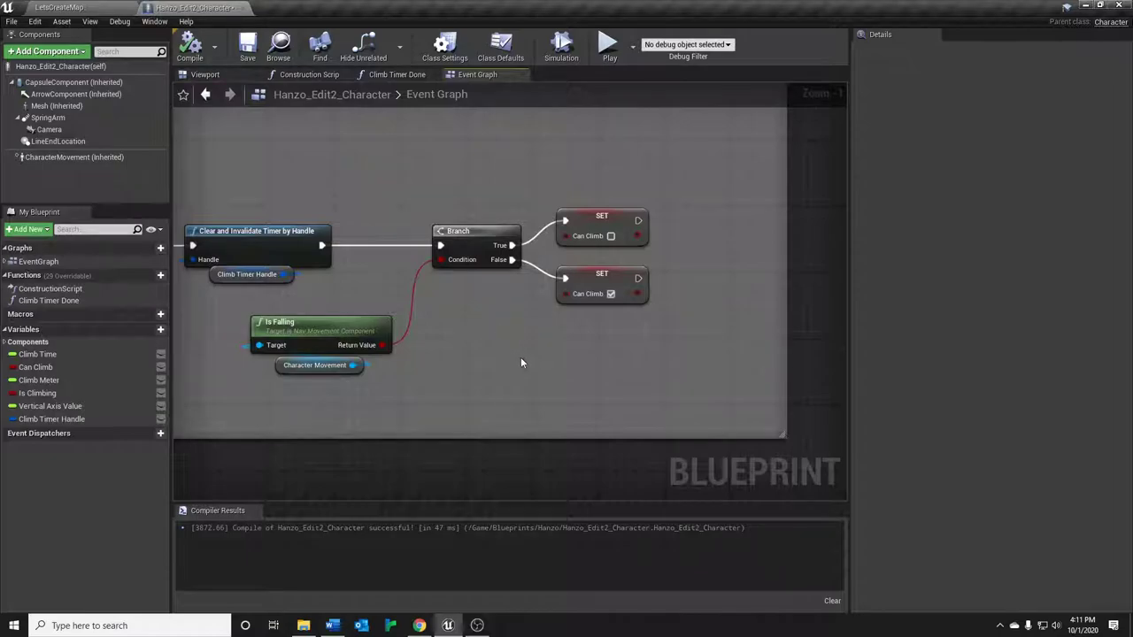
mouse_move(563, 360)
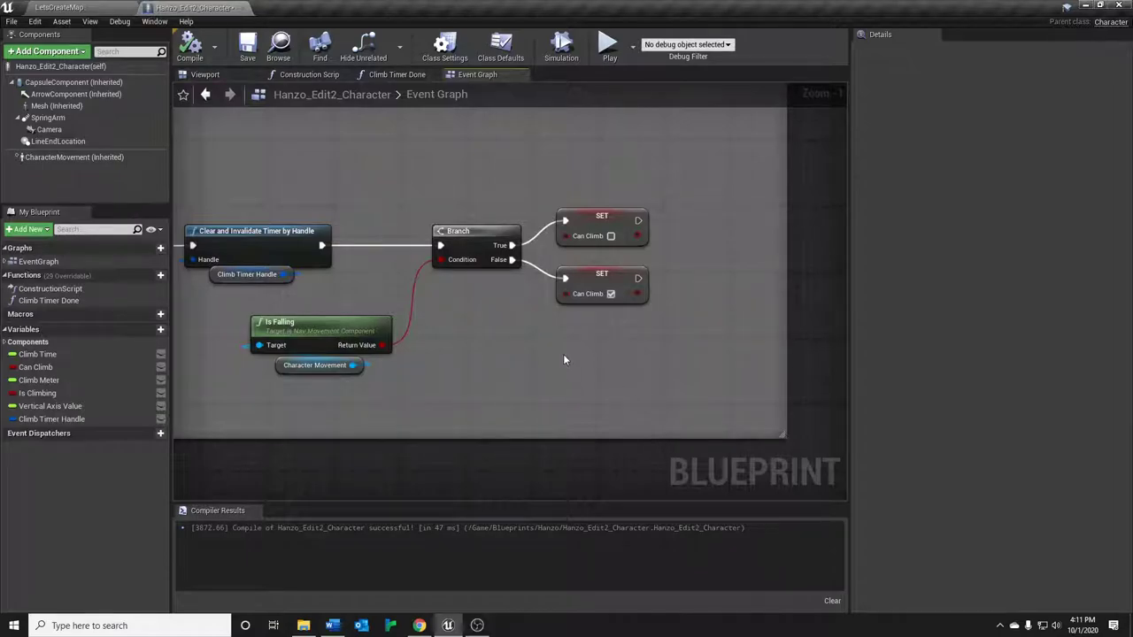
mouse_move(579, 424)
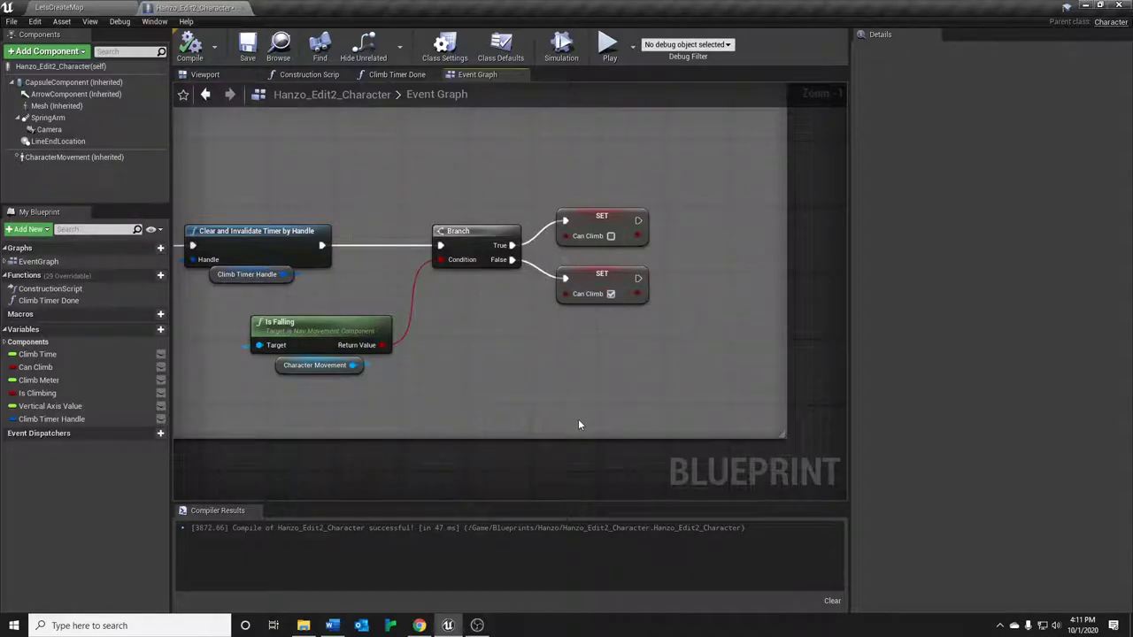
mouse_move(507, 301)
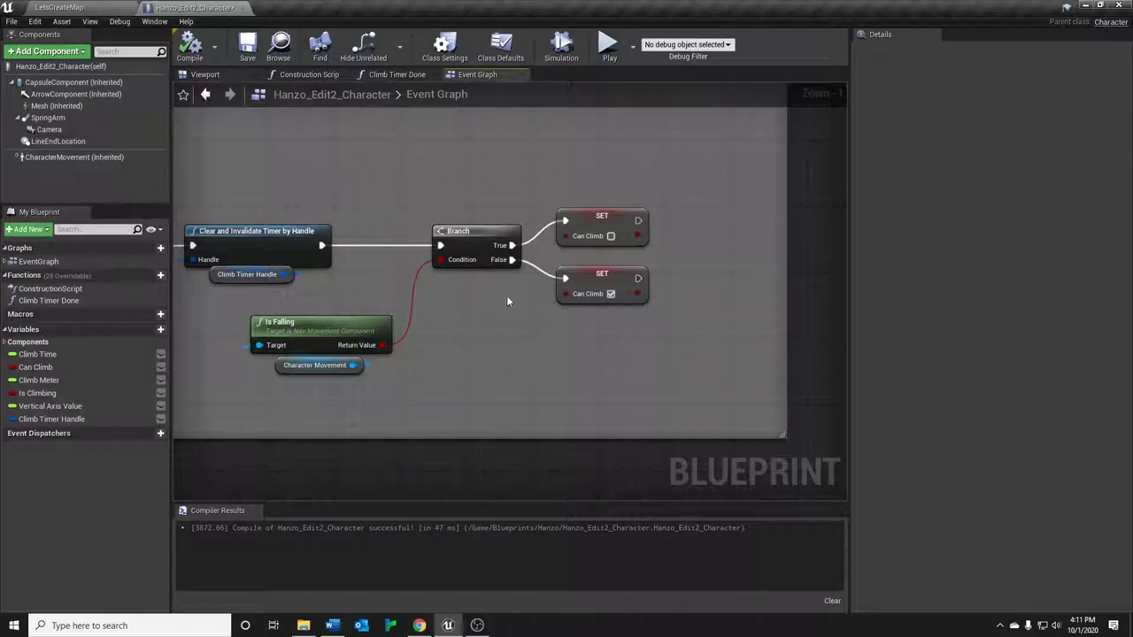
mouse_move(498, 361)
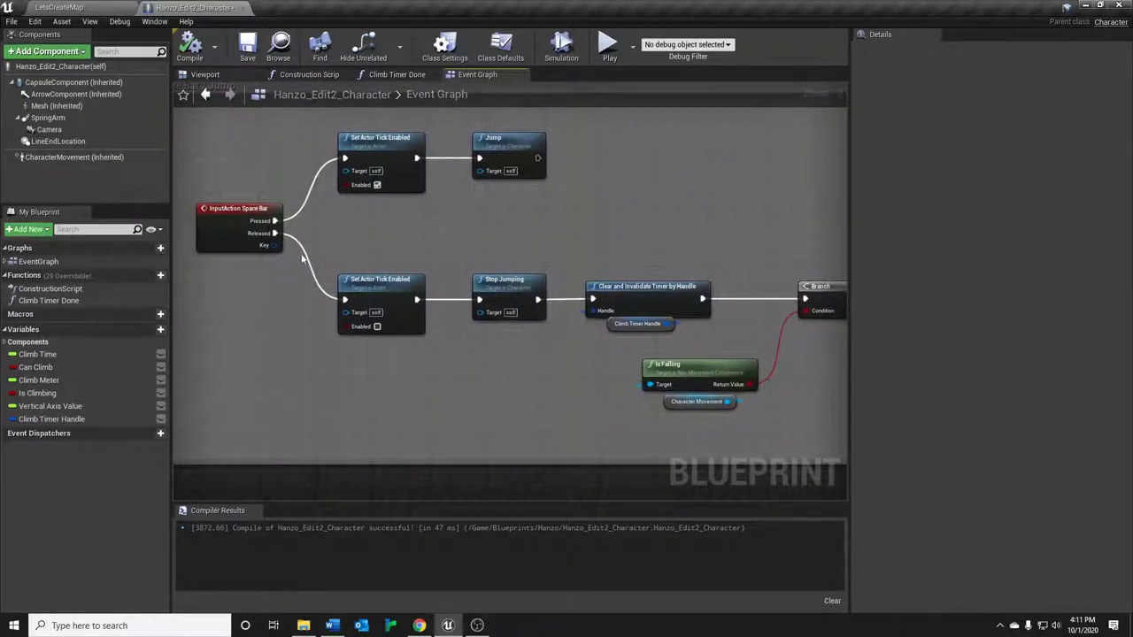
mouse_move(306, 244)
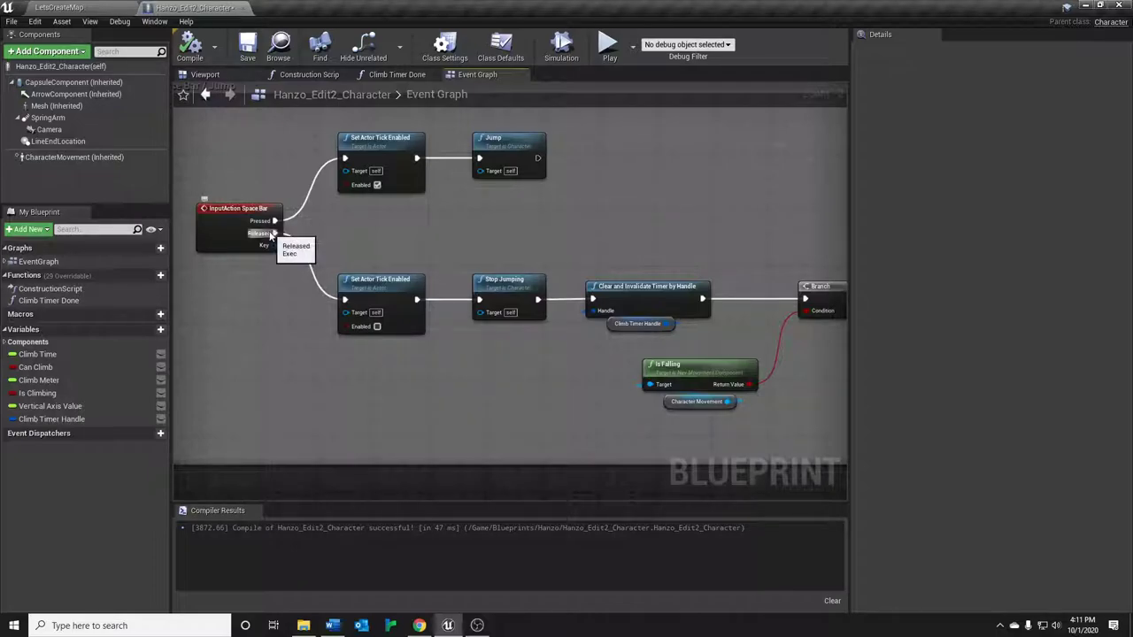
mouse_move(266, 221)
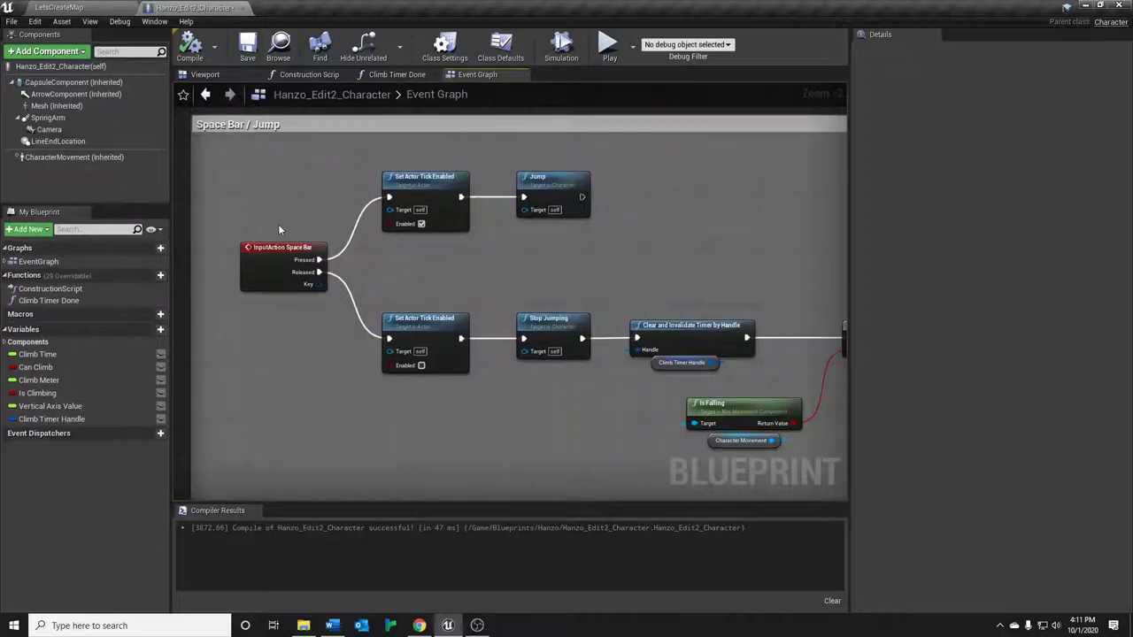
scroll("down", 3)
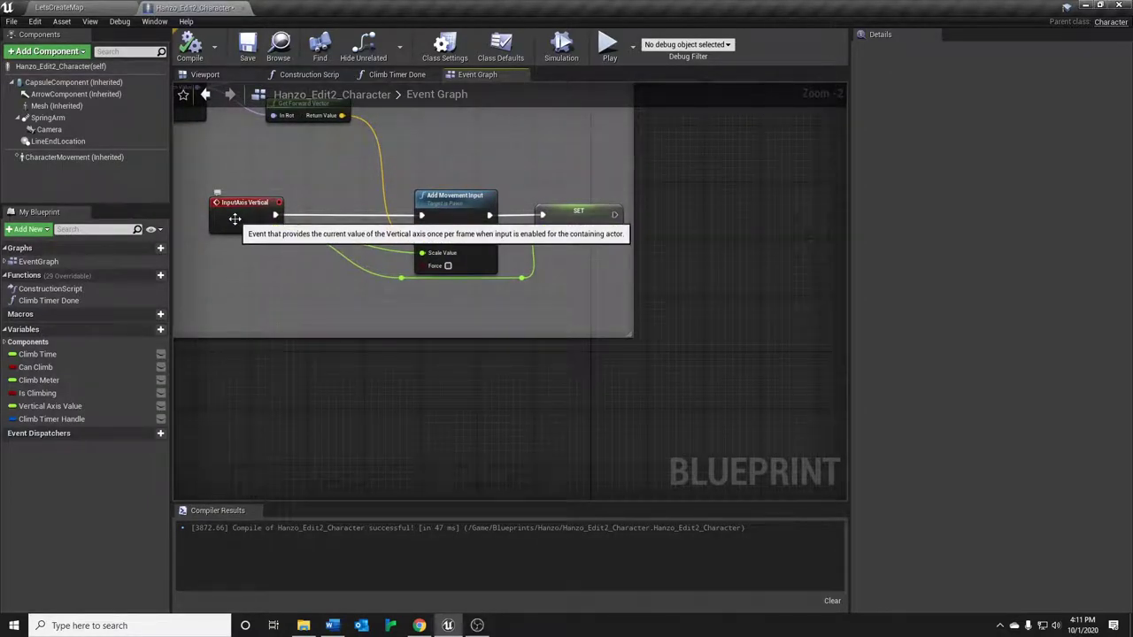
mouse_move(534, 326)
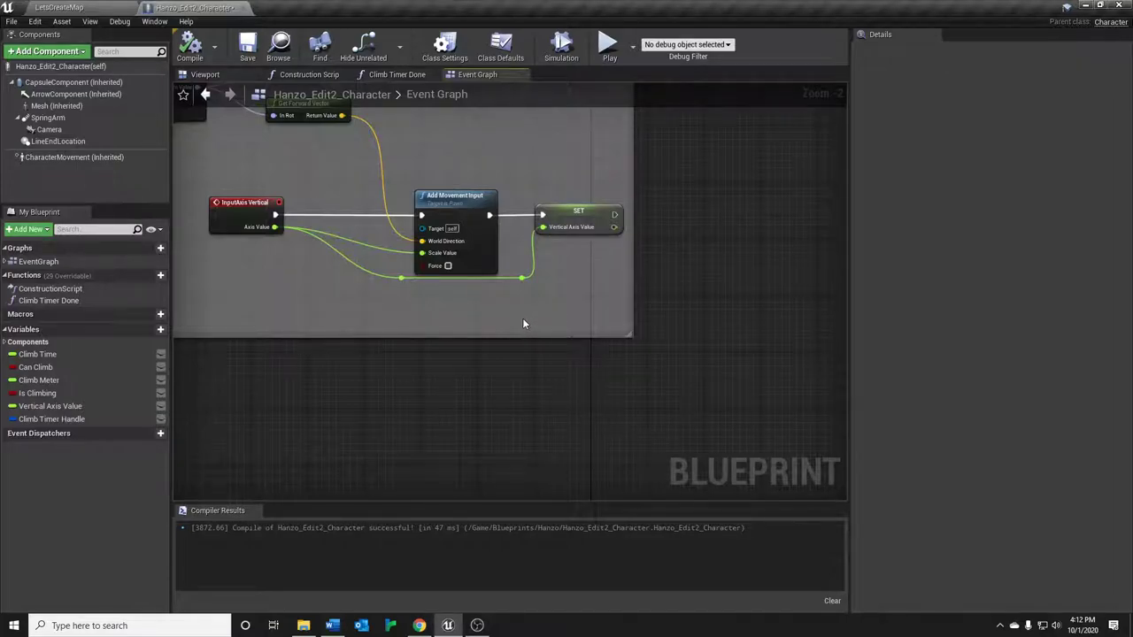
mouse_move(662, 251)
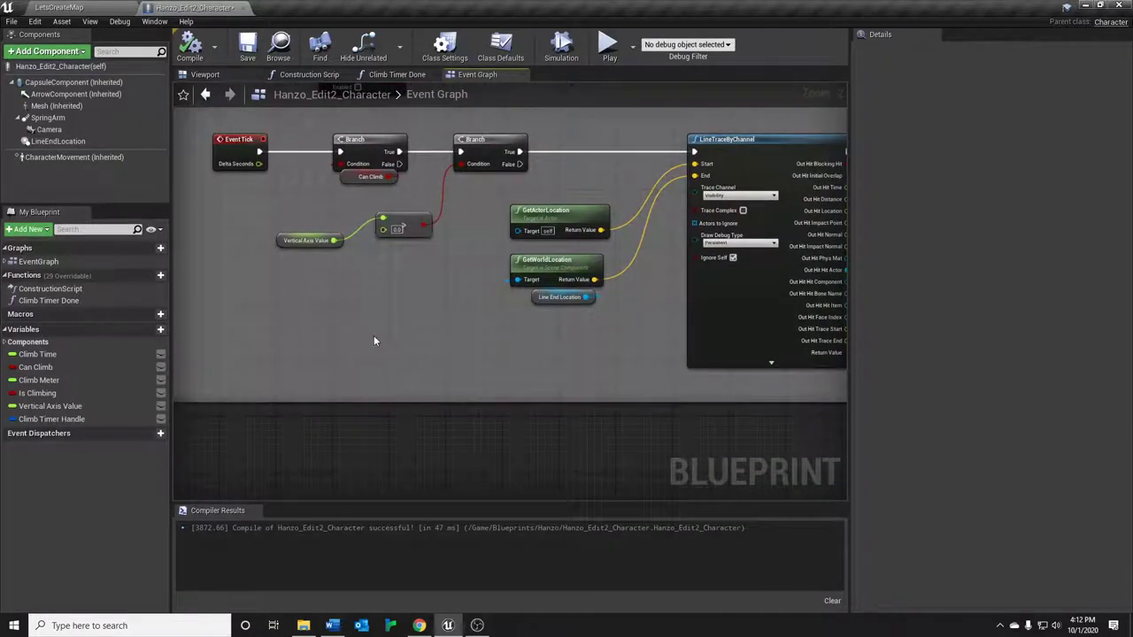
mouse_move(350, 277)
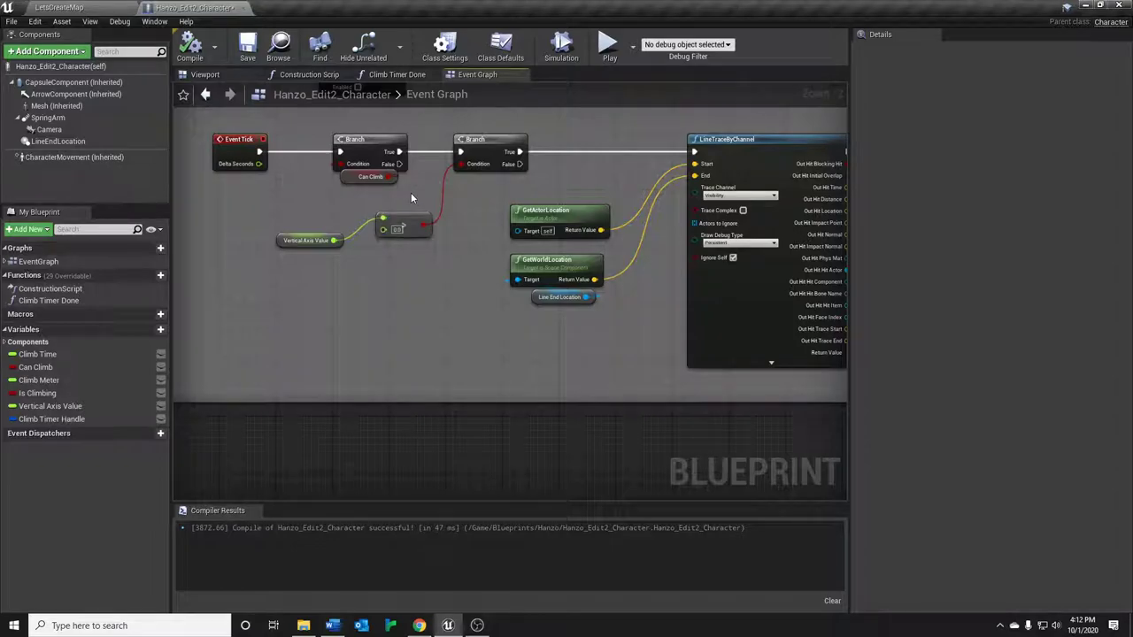
mouse_move(407, 202)
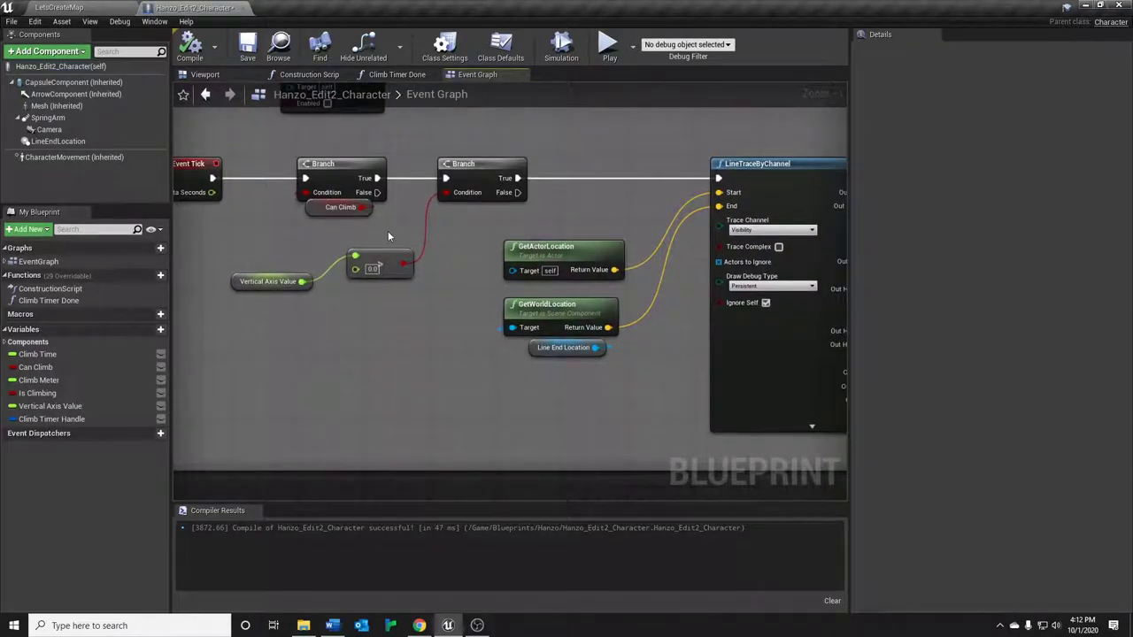
mouse_move(269, 283)
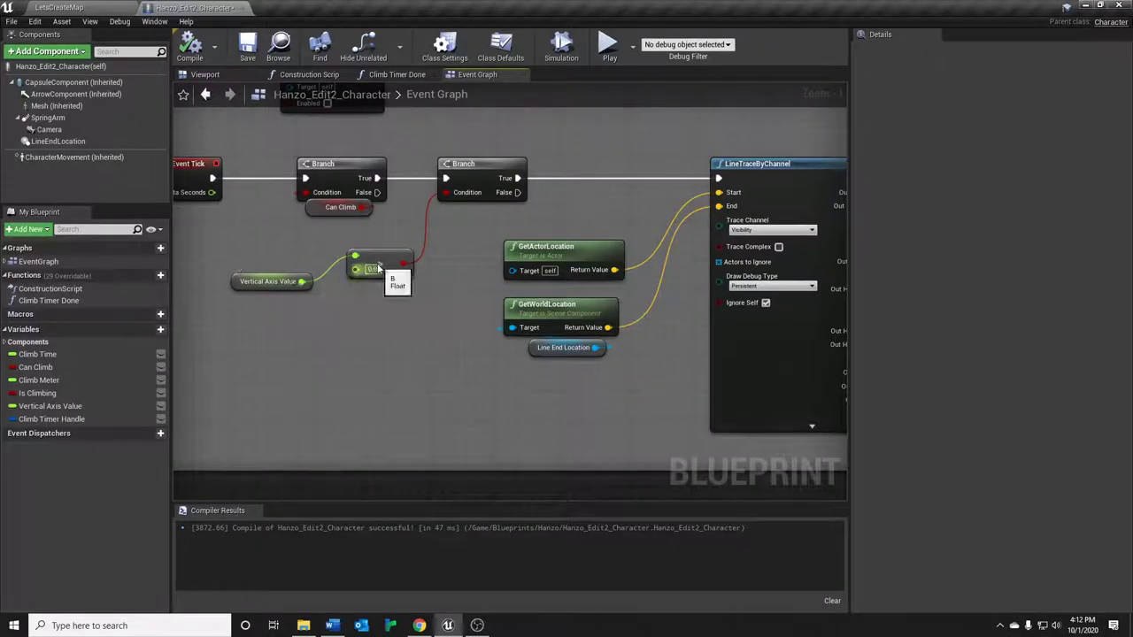
mouse_move(393, 308)
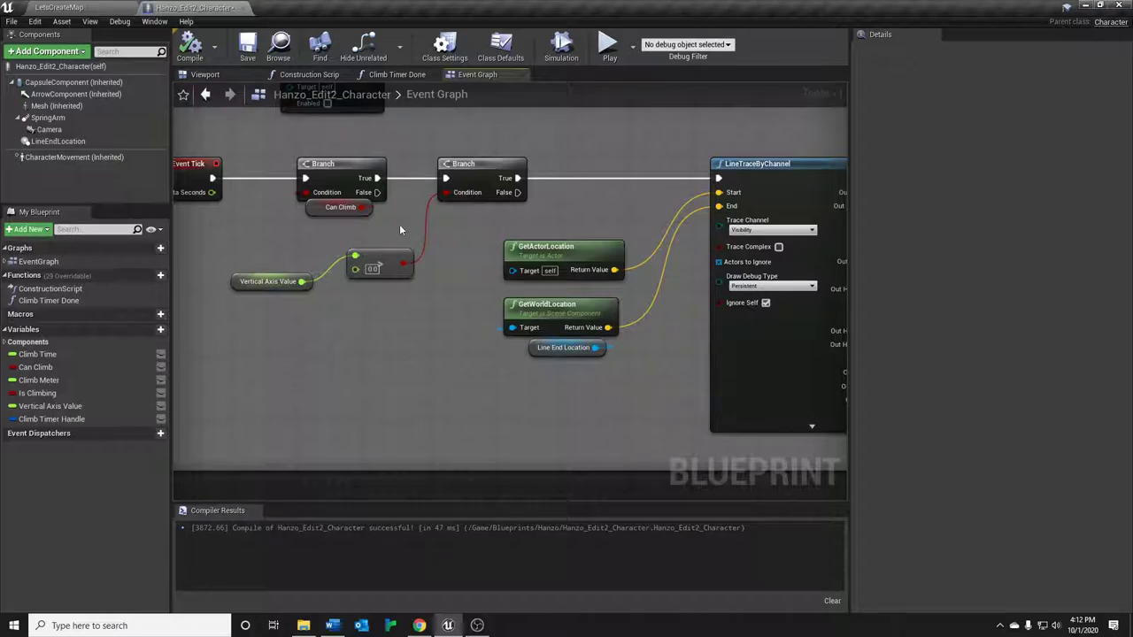
mouse_move(432, 324)
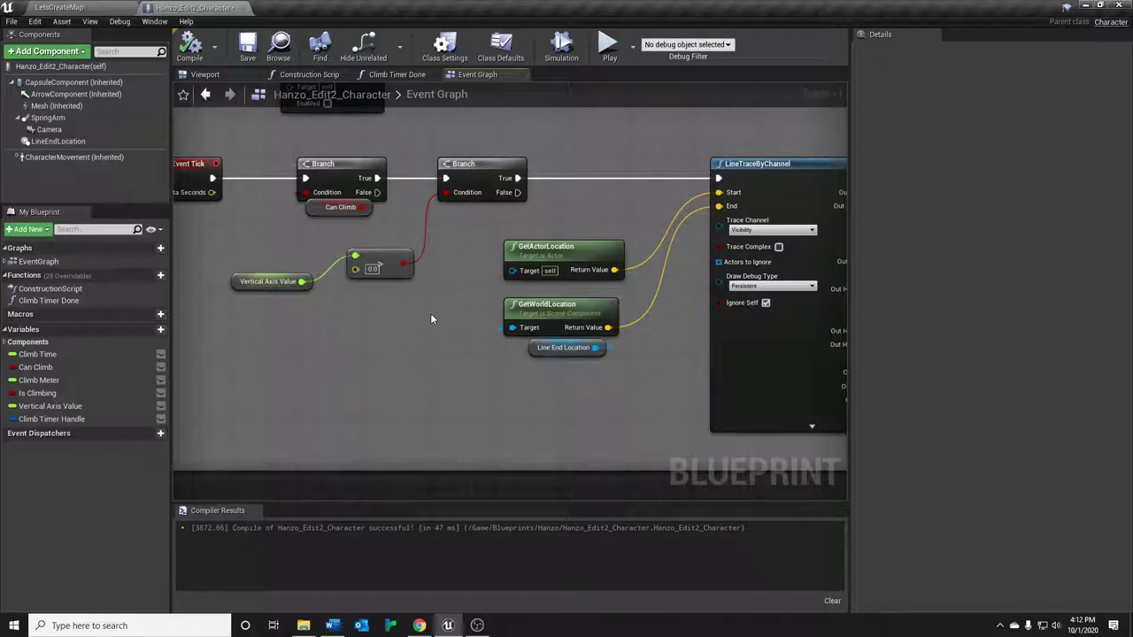
mouse_move(375, 335)
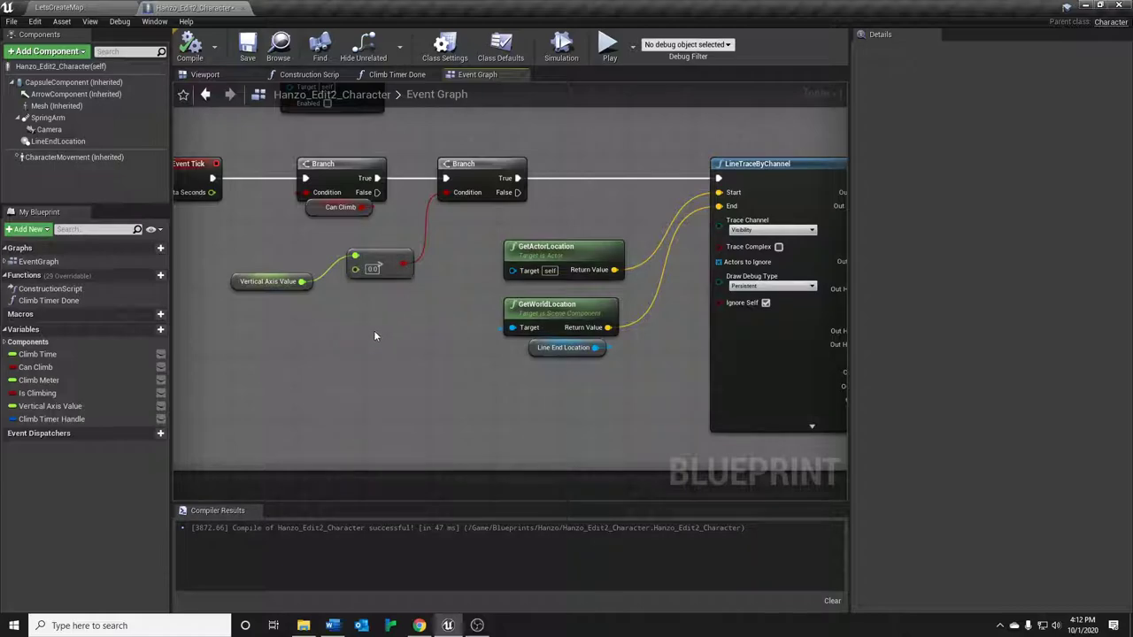
mouse_move(350, 317)
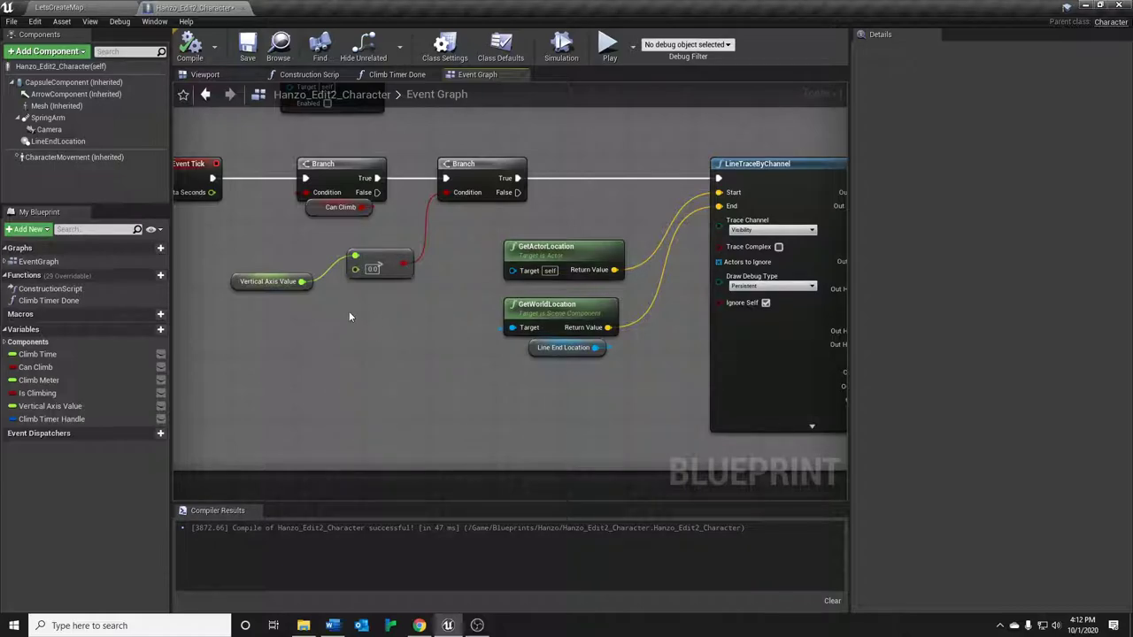
mouse_move(386, 333)
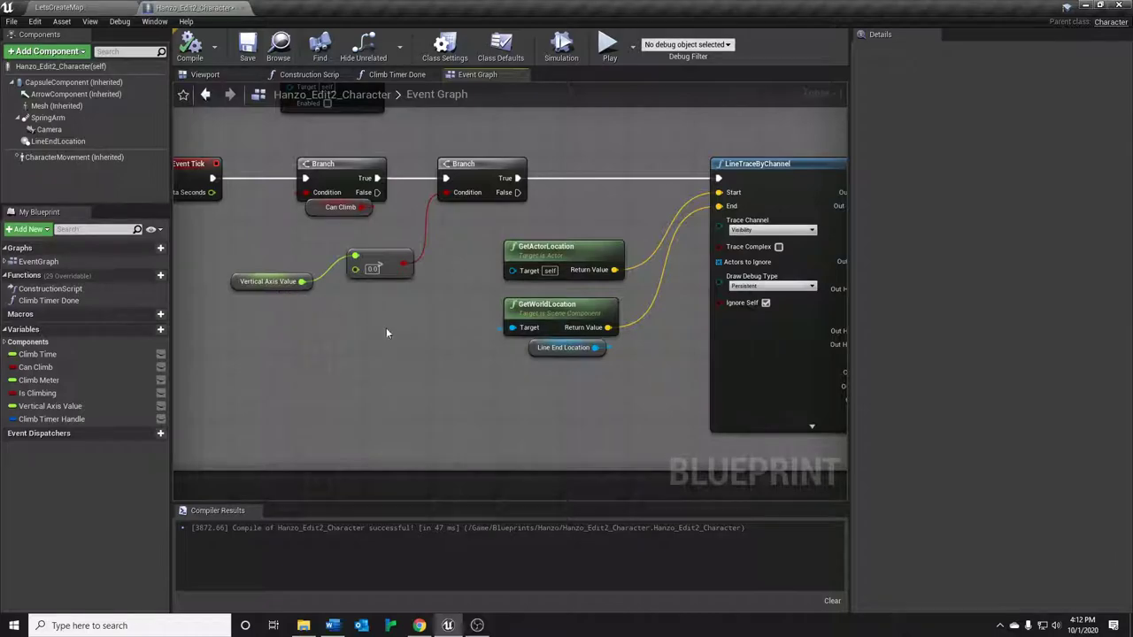
mouse_move(386, 331)
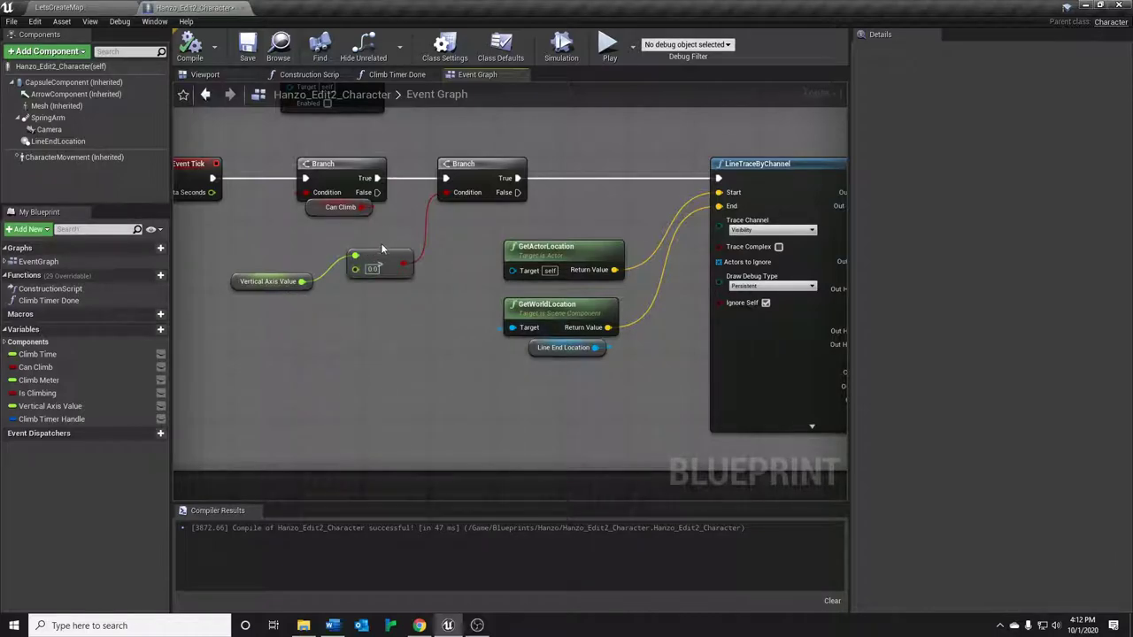
mouse_move(595, 427)
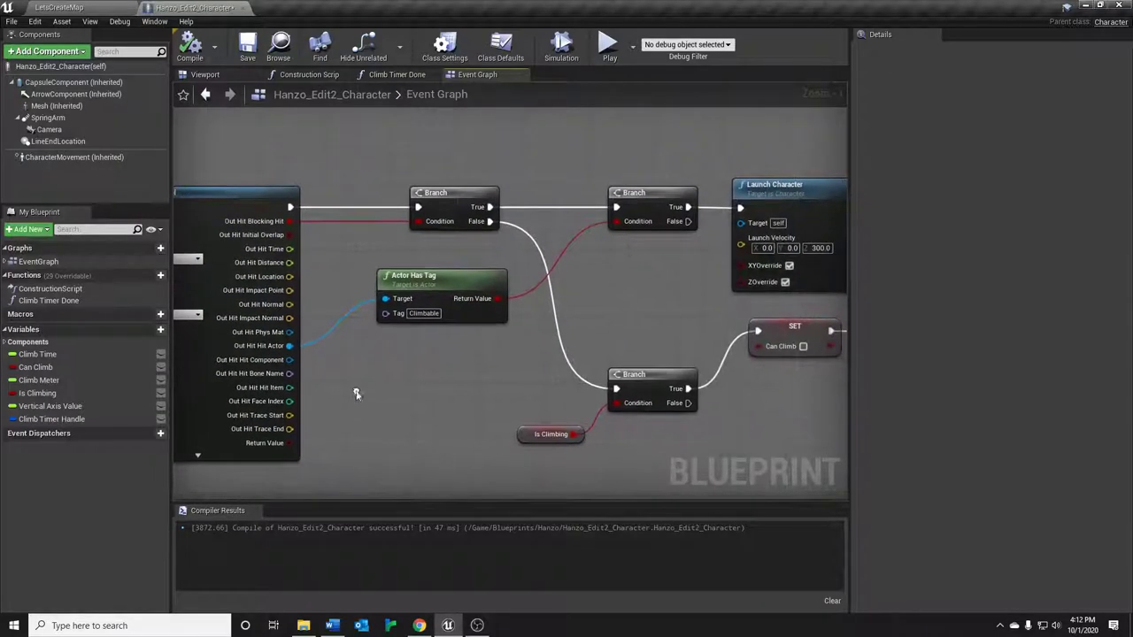
mouse_move(531, 365)
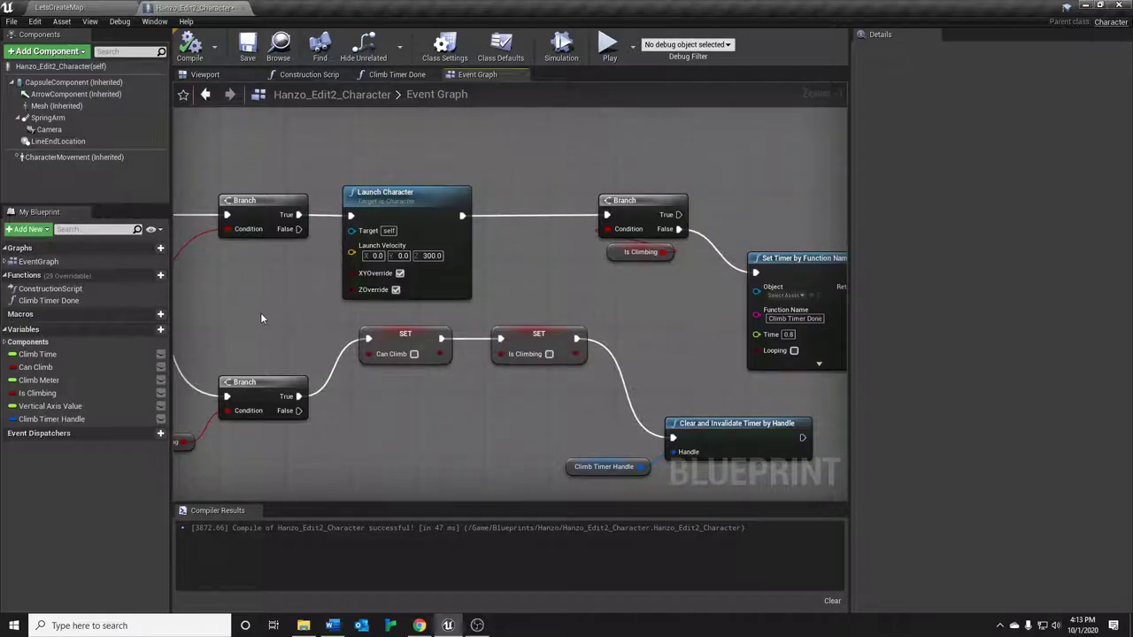
mouse_move(632, 308)
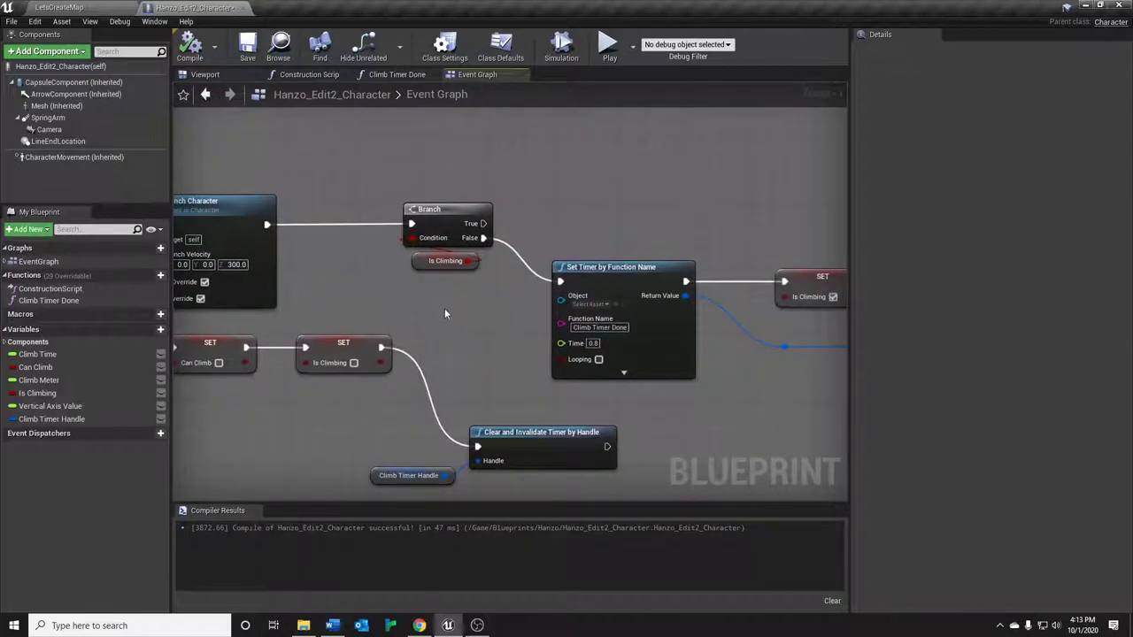
mouse_move(512, 333)
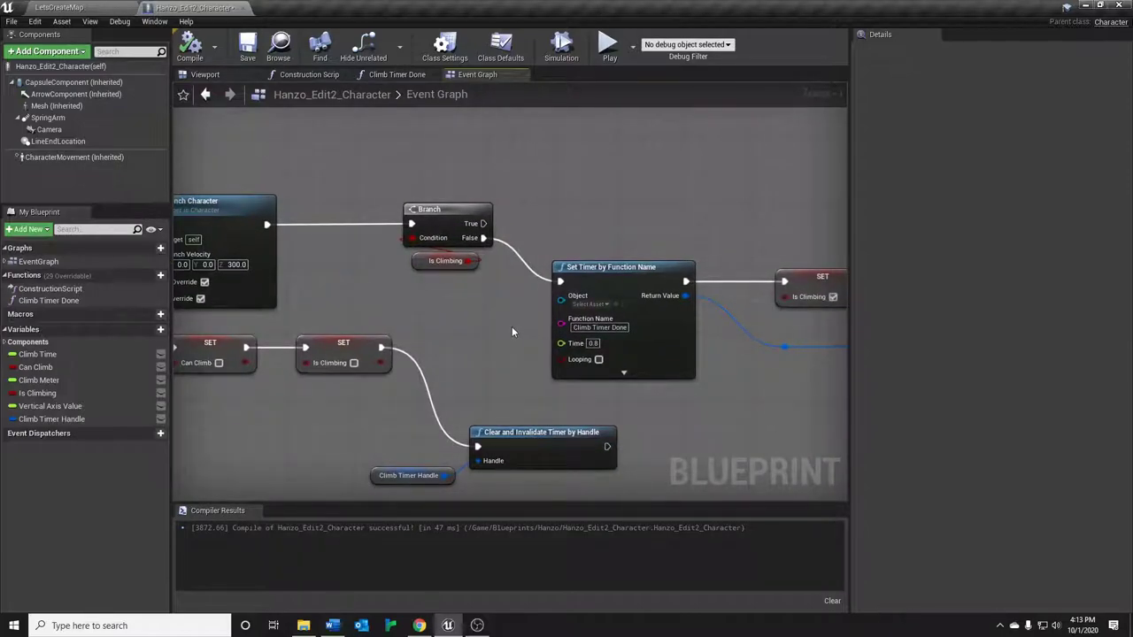
left_click_drag(513, 333, 478, 273)
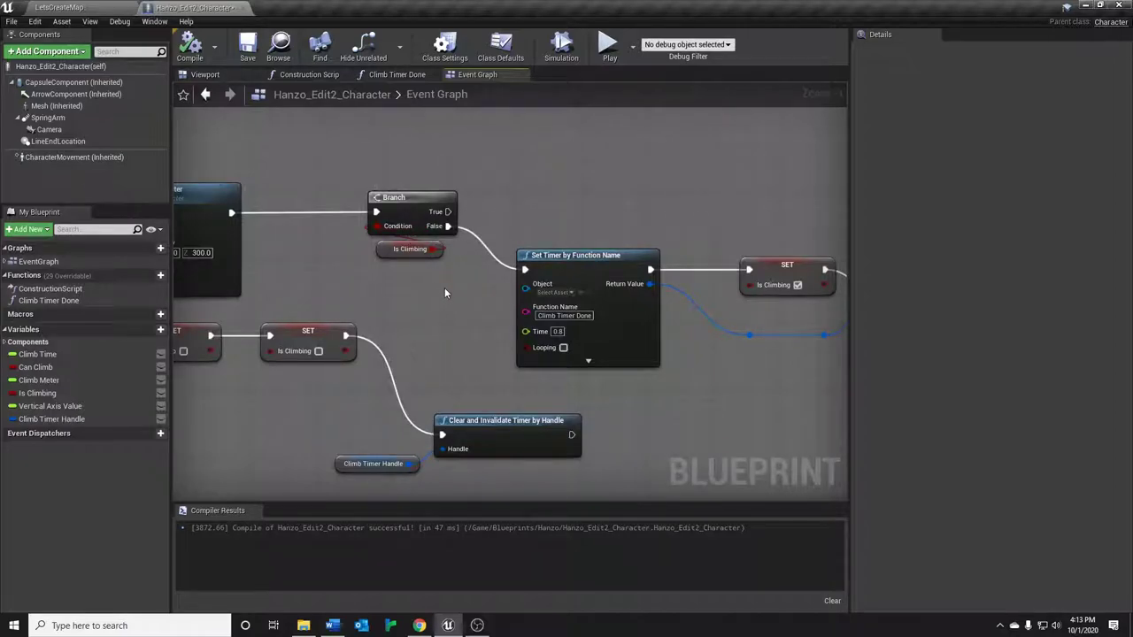
left_click(411, 241)
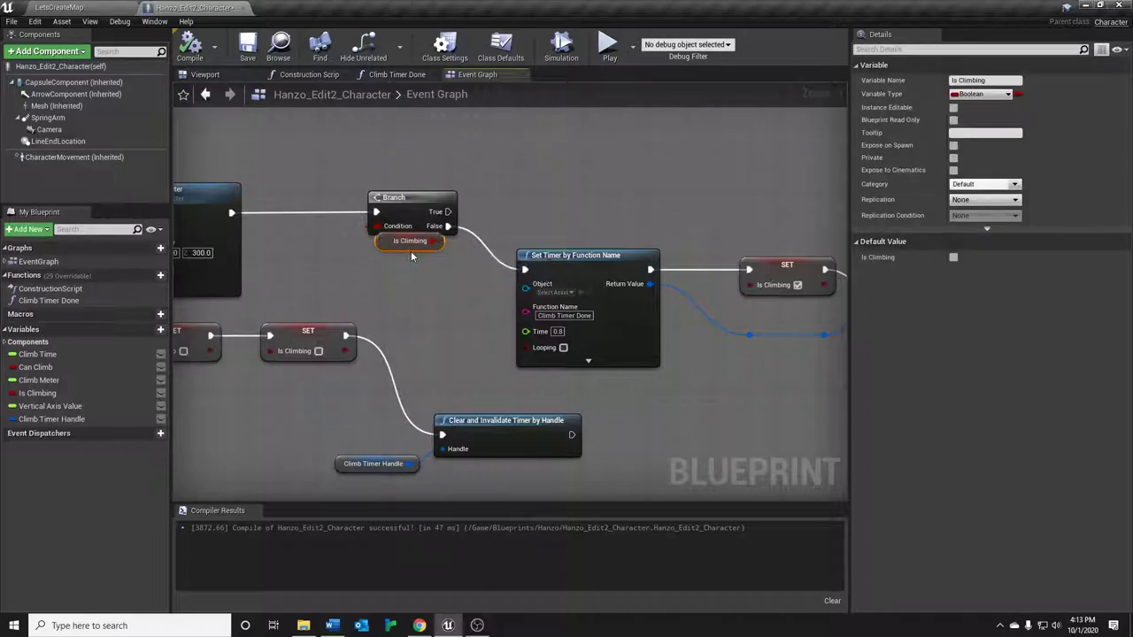
left_click(459, 301)
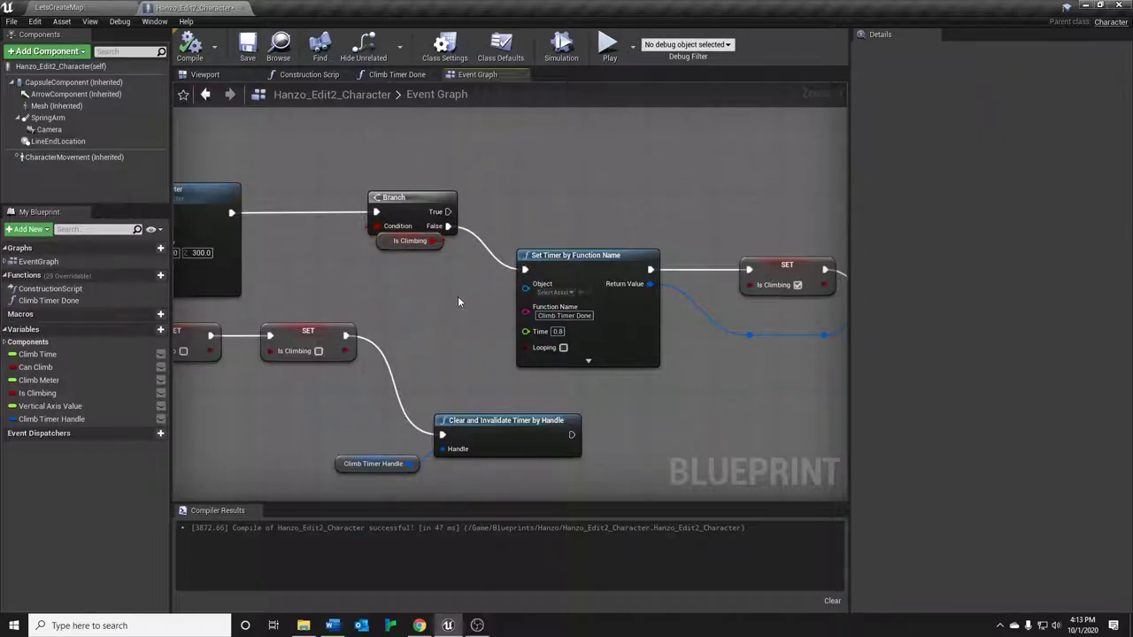
mouse_move(404, 248)
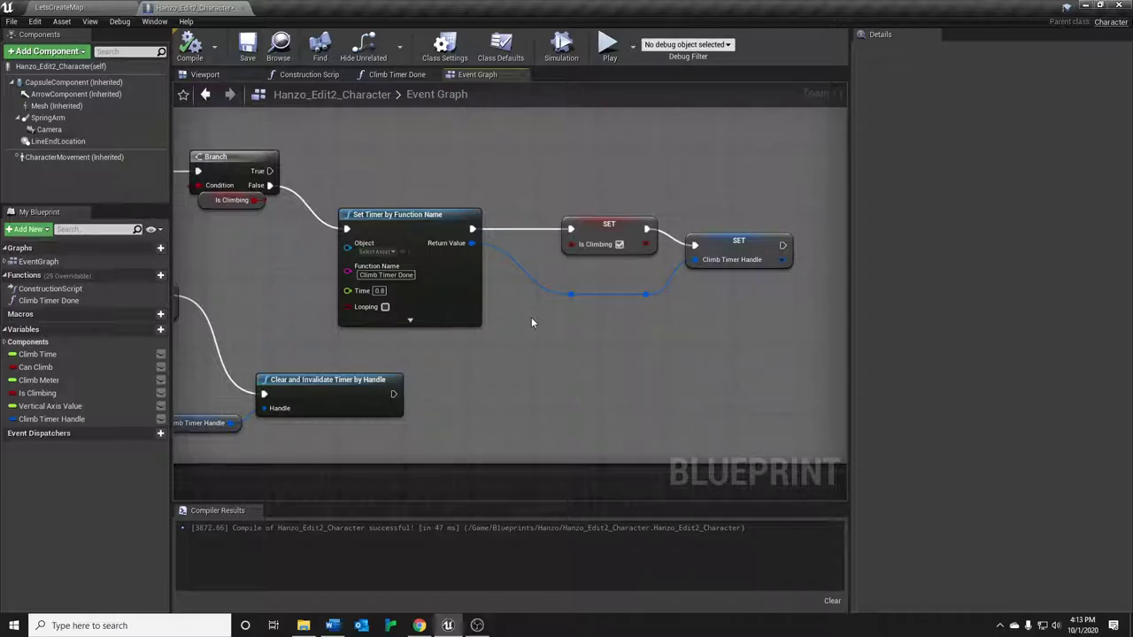
mouse_move(538, 326)
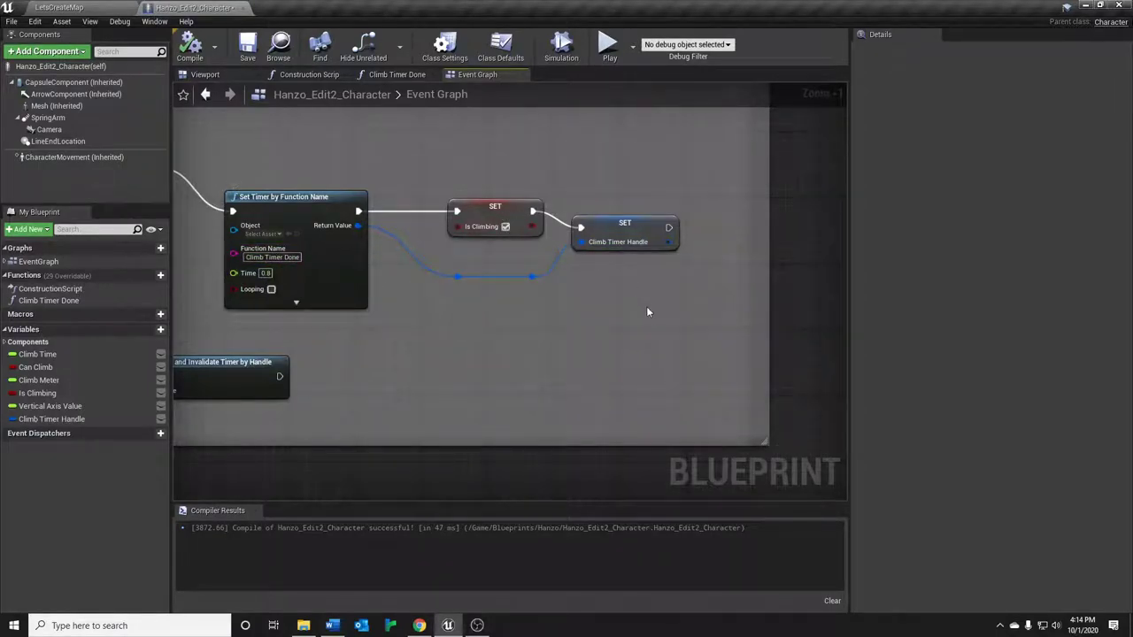
mouse_move(399, 75)
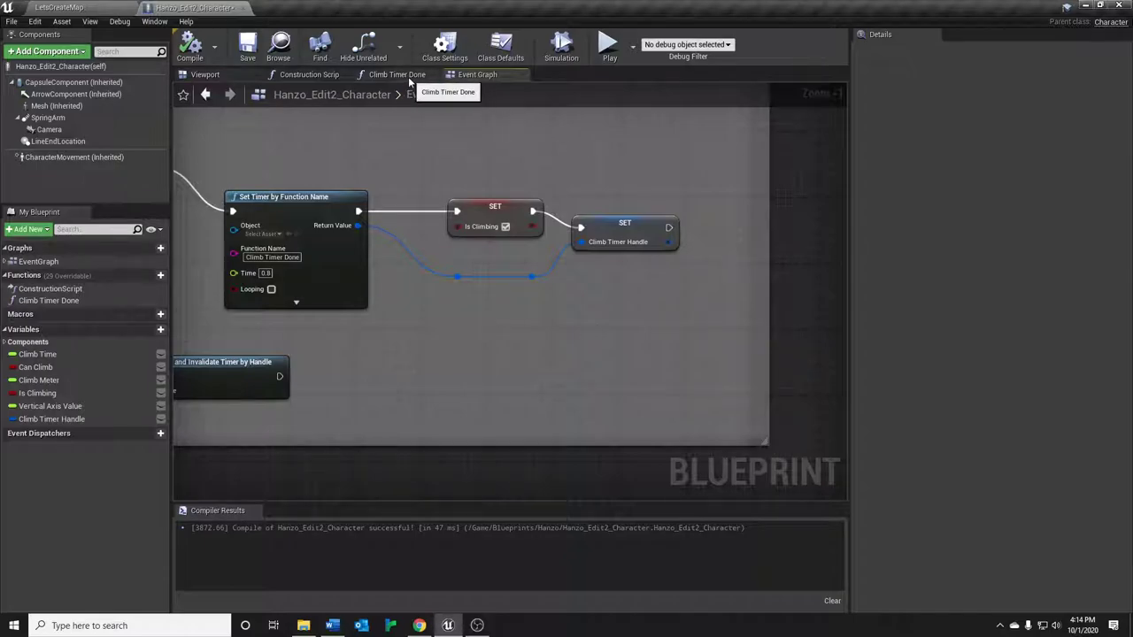
left_click(396, 74)
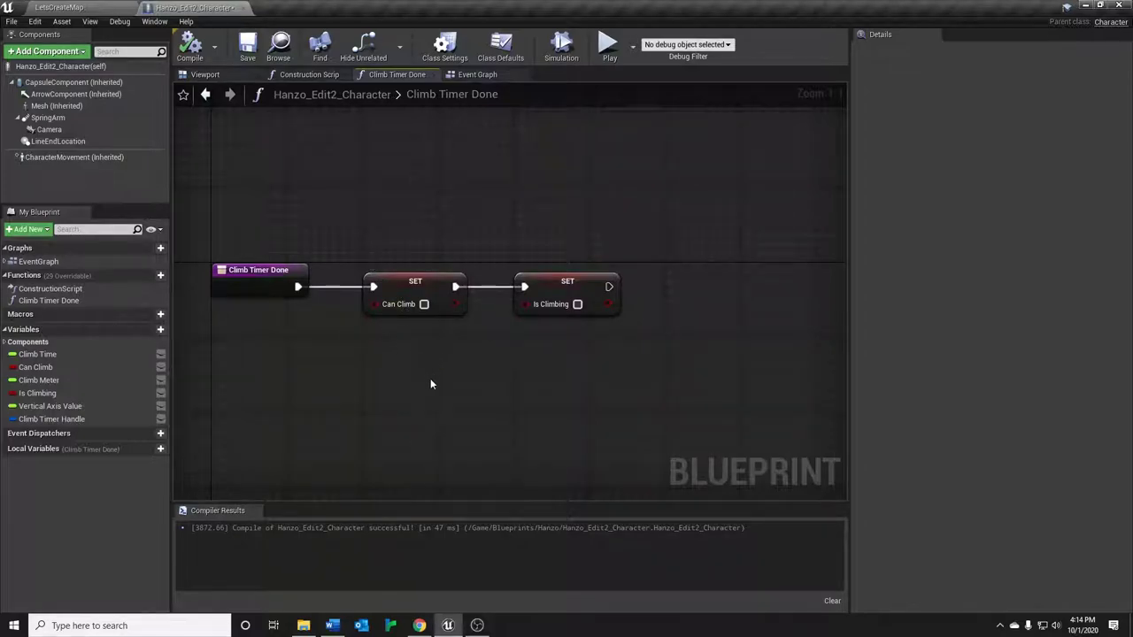
mouse_move(647, 407)
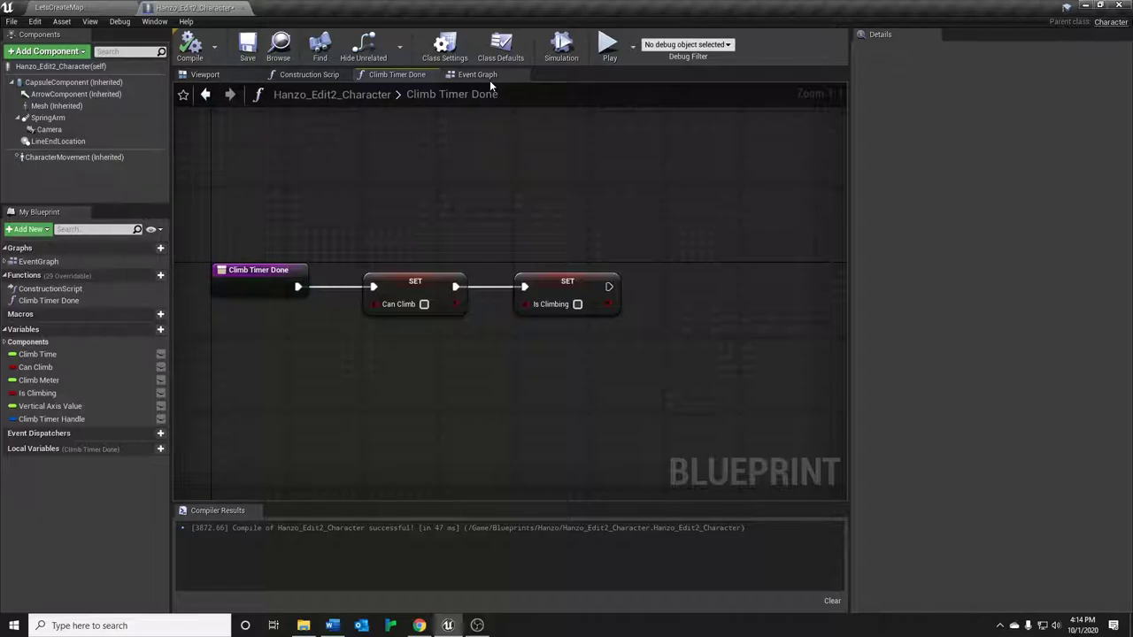
mouse_move(478, 74)
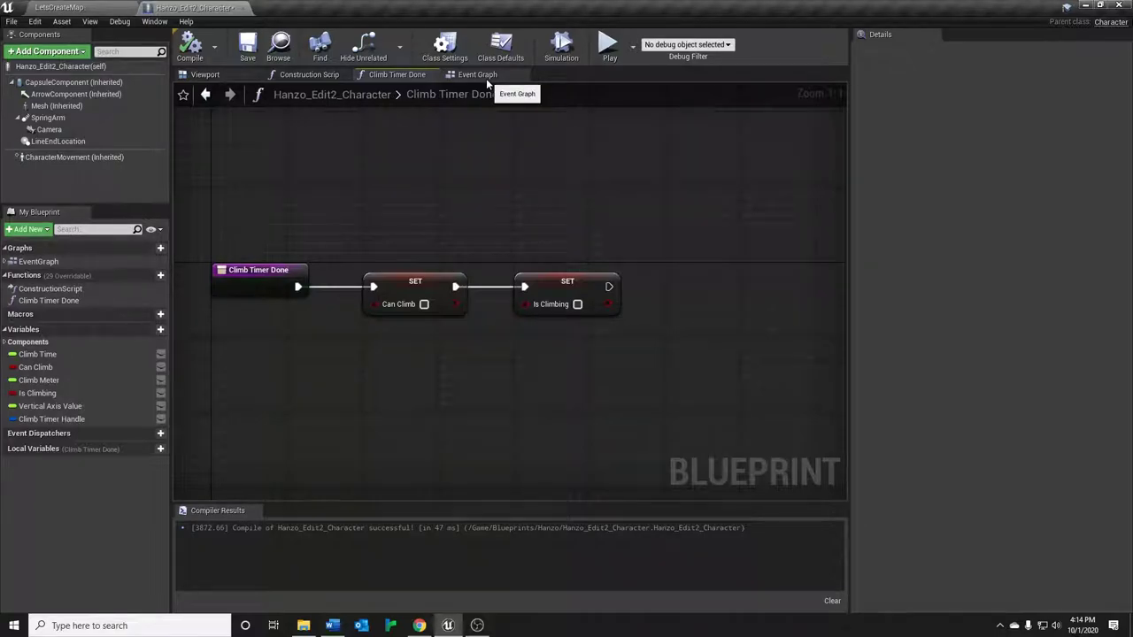
Return to the Event Graph with the Launch Character branch and climb setters
left_click(478, 75)
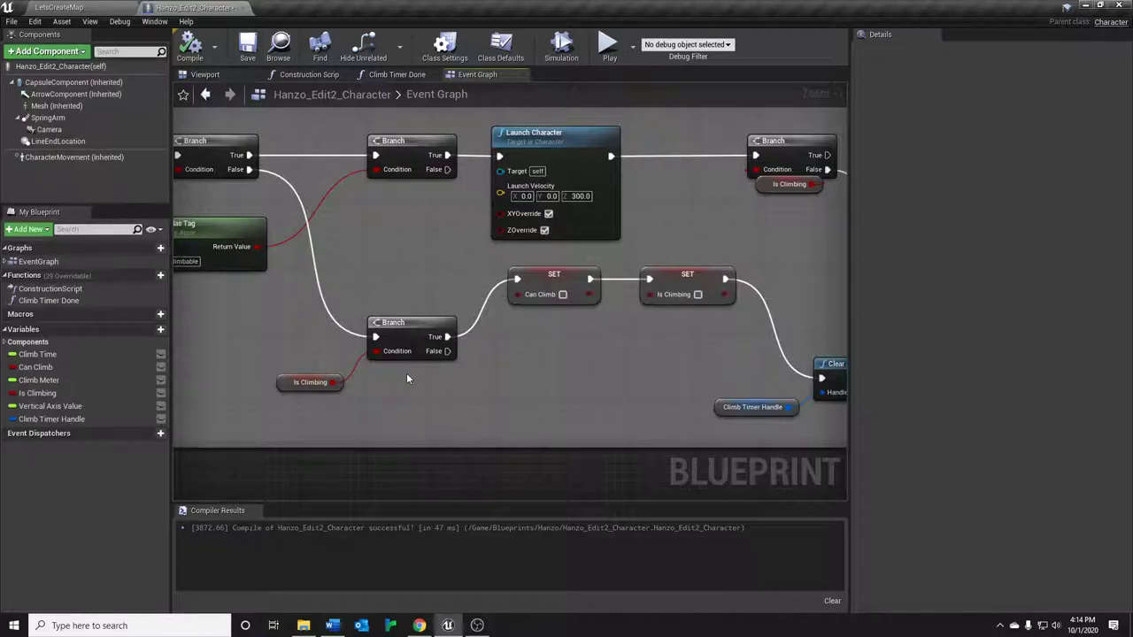
mouse_move(501, 389)
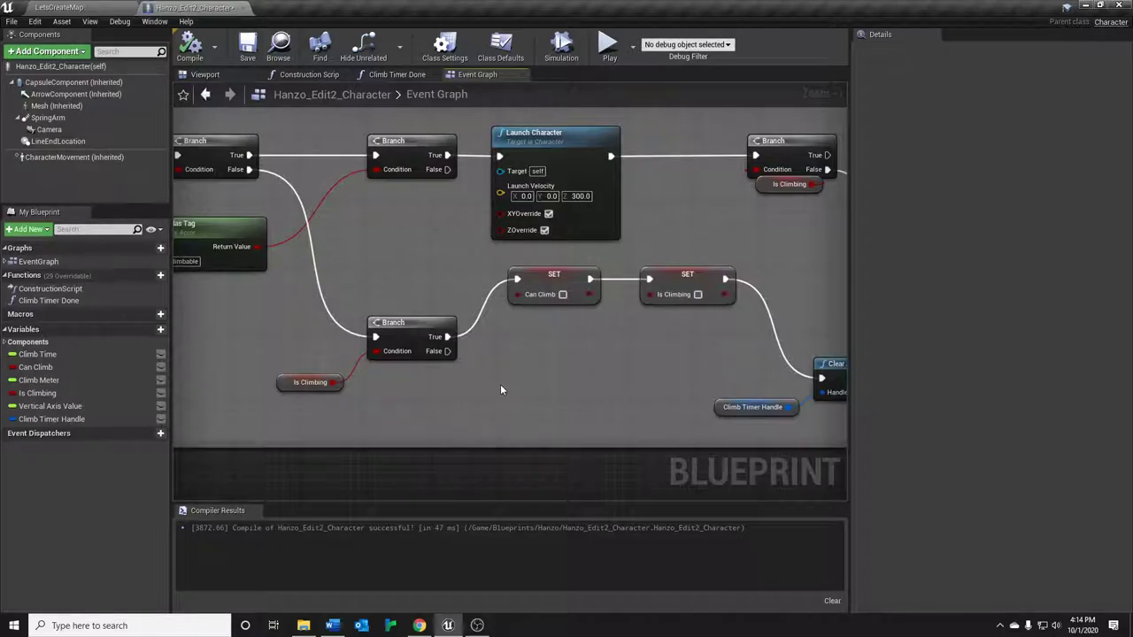
mouse_move(506, 329)
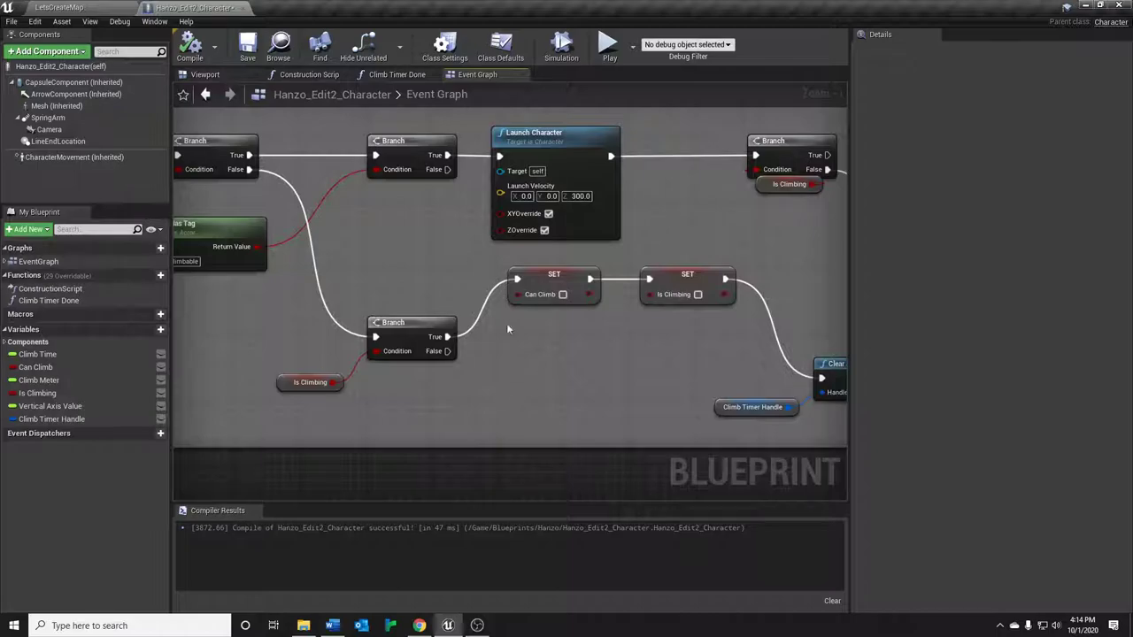
mouse_move(595, 375)
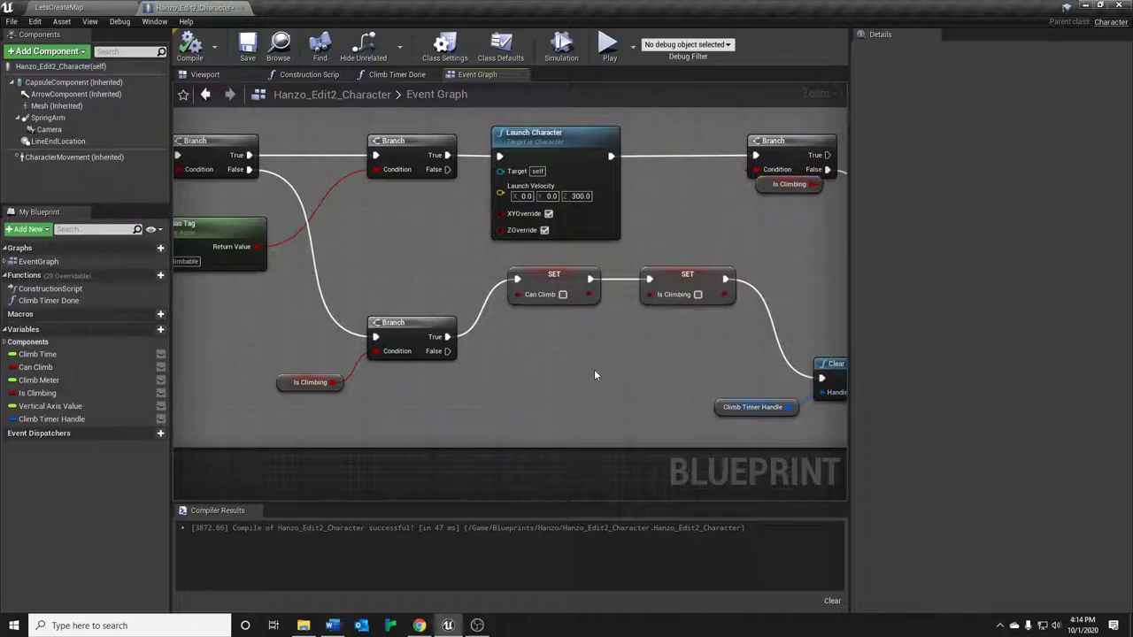
mouse_move(566, 403)
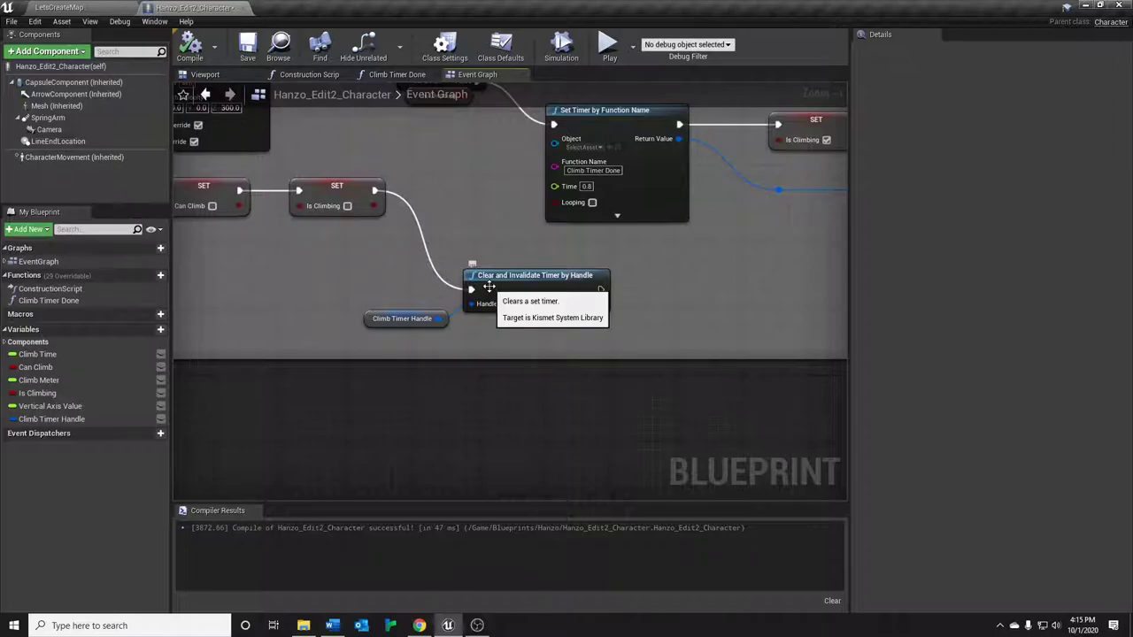
mouse_move(521, 335)
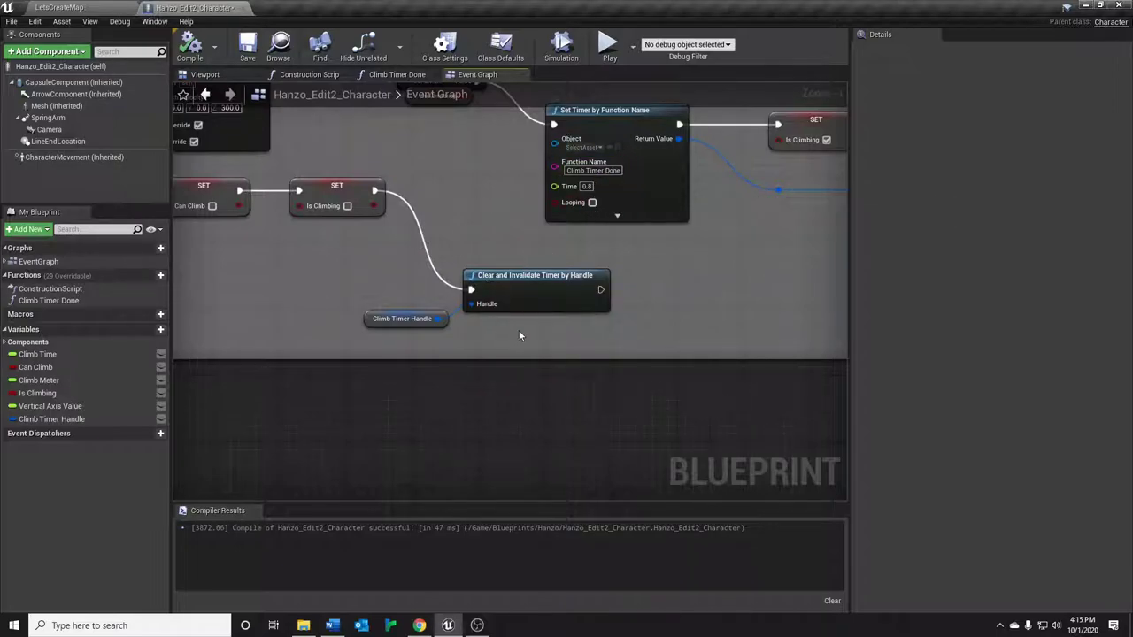
scroll("down", 3)
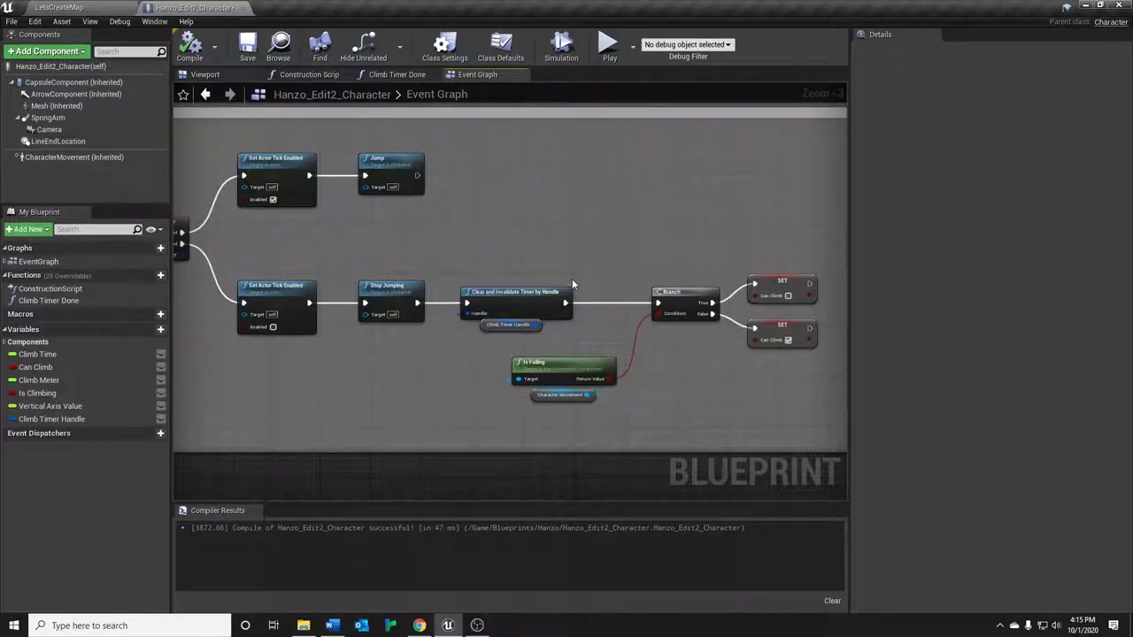
mouse_move(567, 283)
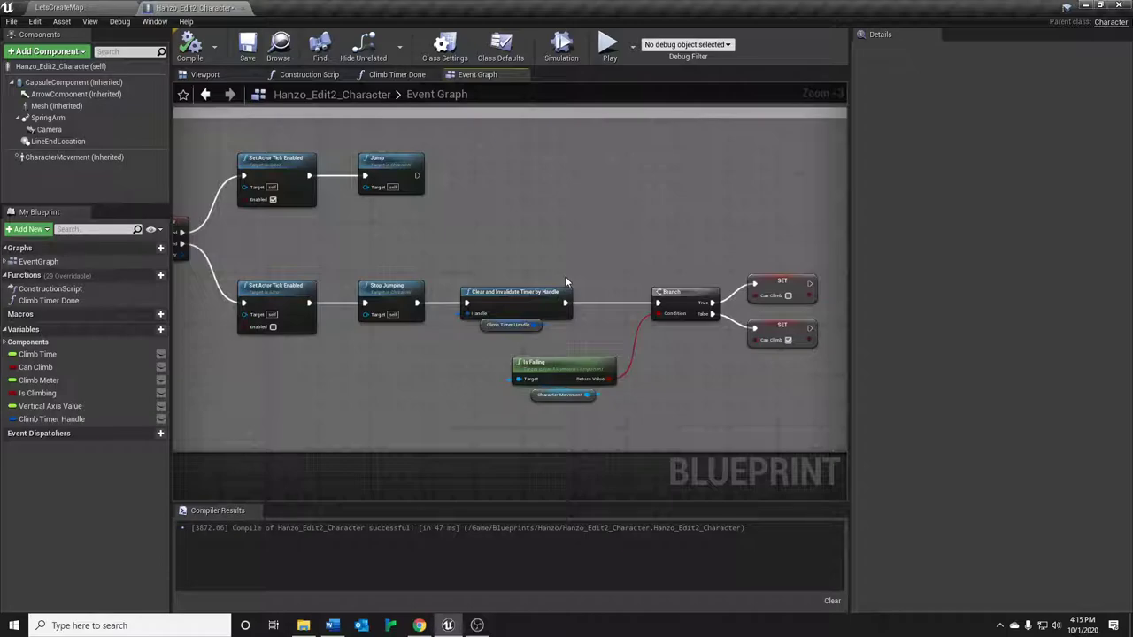
mouse_move(561, 252)
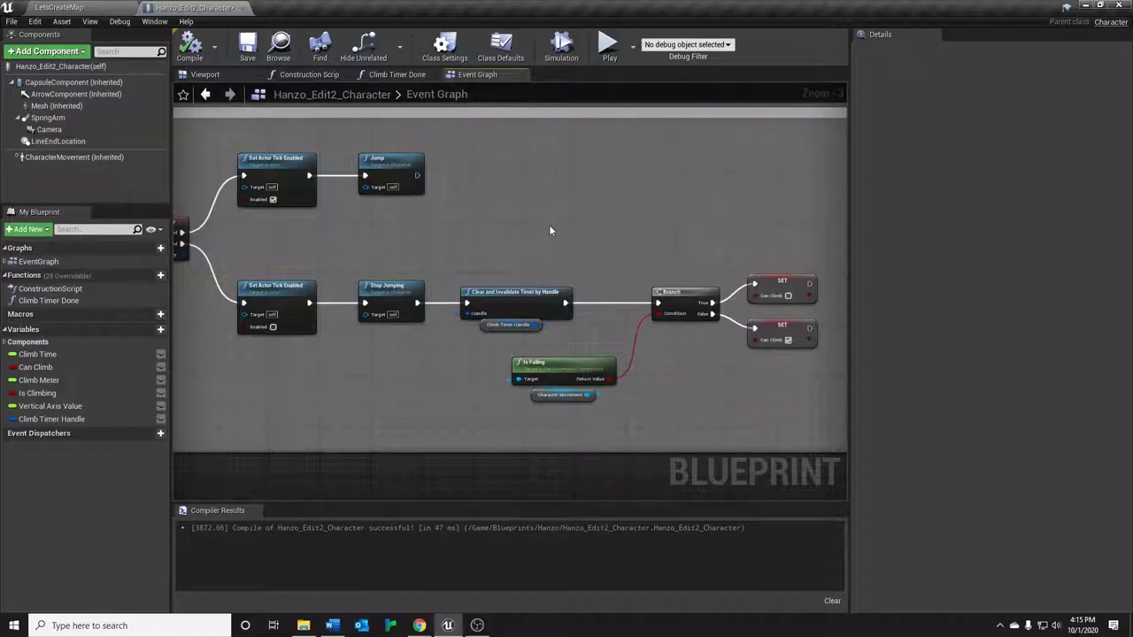
mouse_move(535, 221)
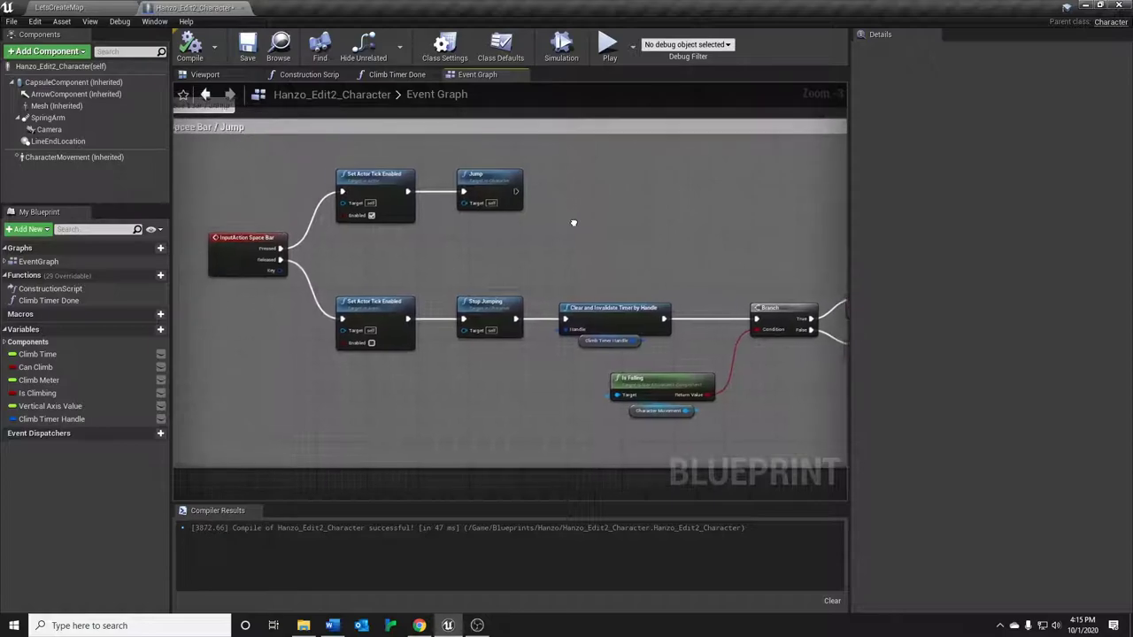
scroll("down", 3)
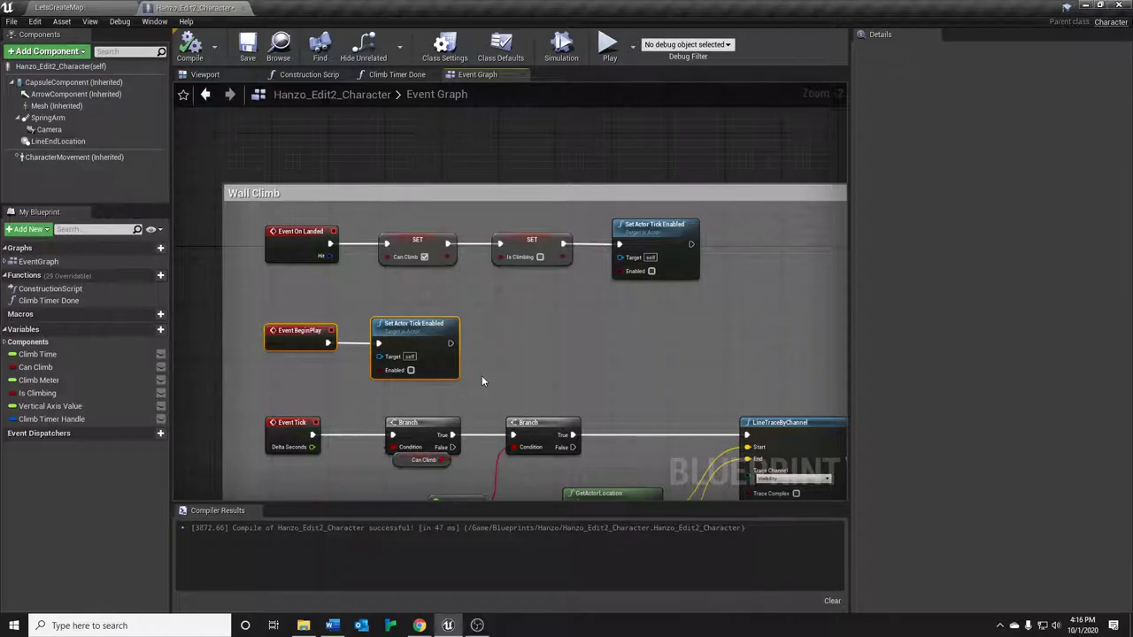
mouse_move(467, 379)
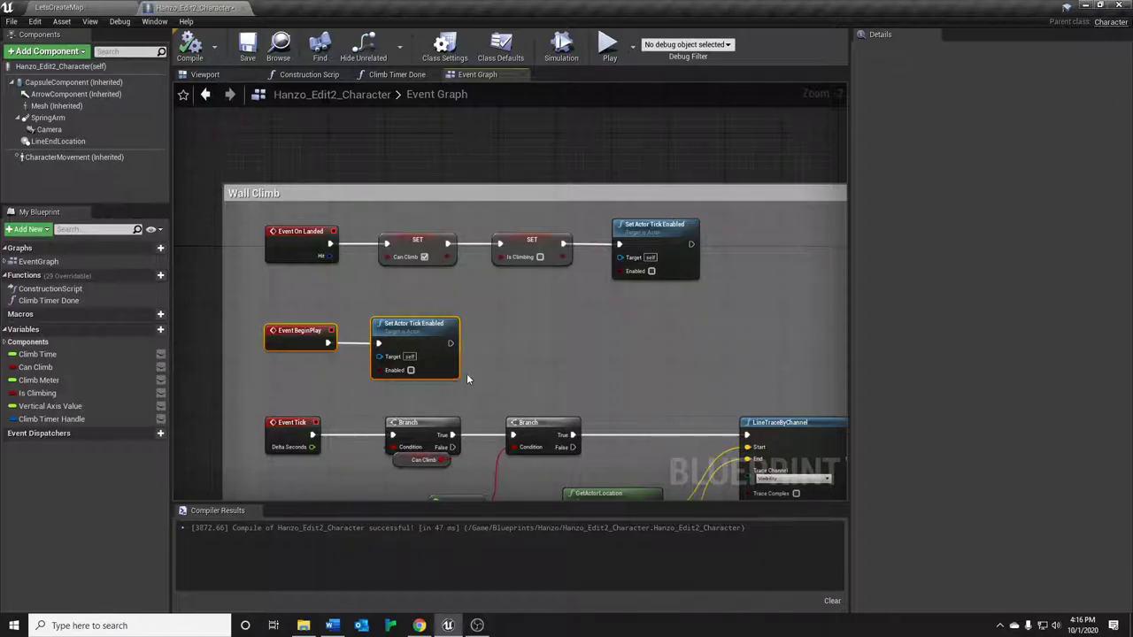
mouse_move(468, 400)
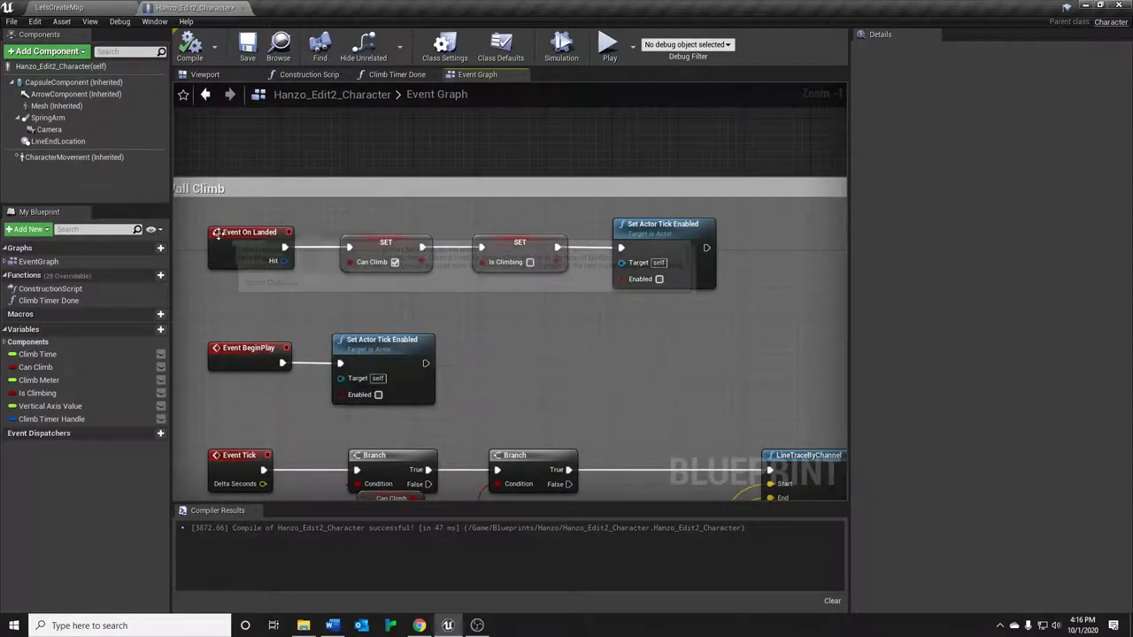
mouse_move(372, 304)
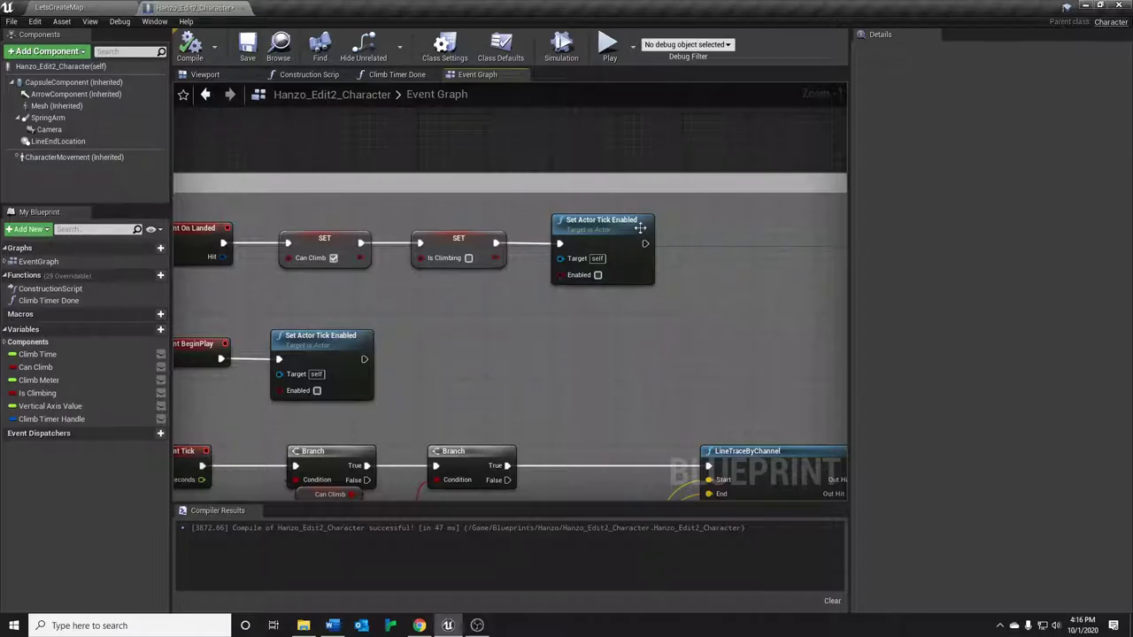
mouse_move(638, 354)
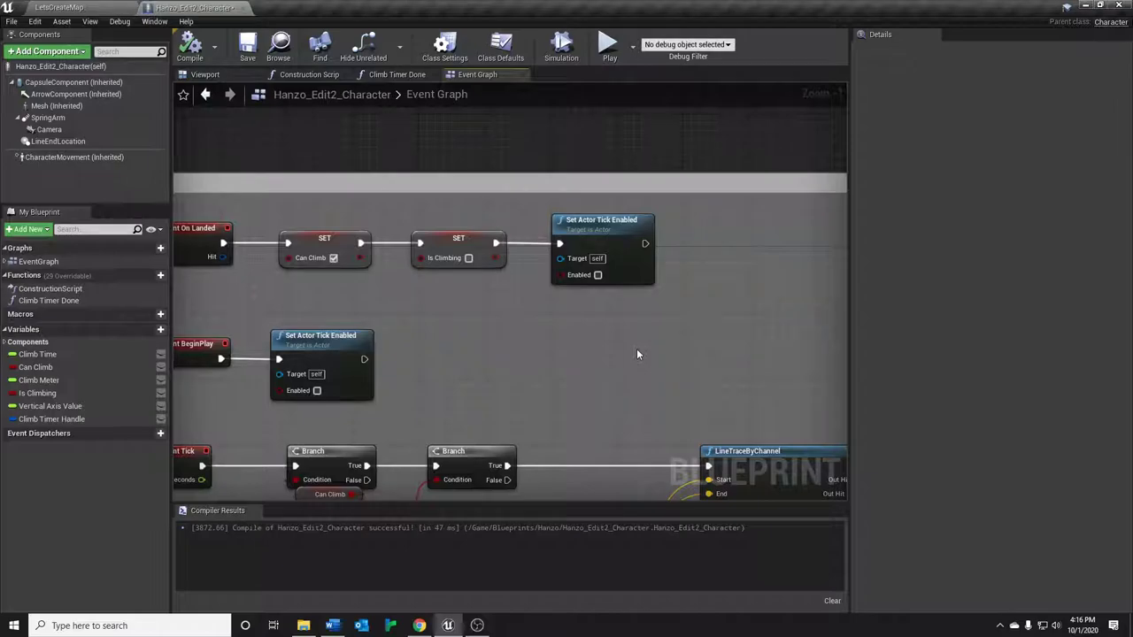
mouse_move(647, 361)
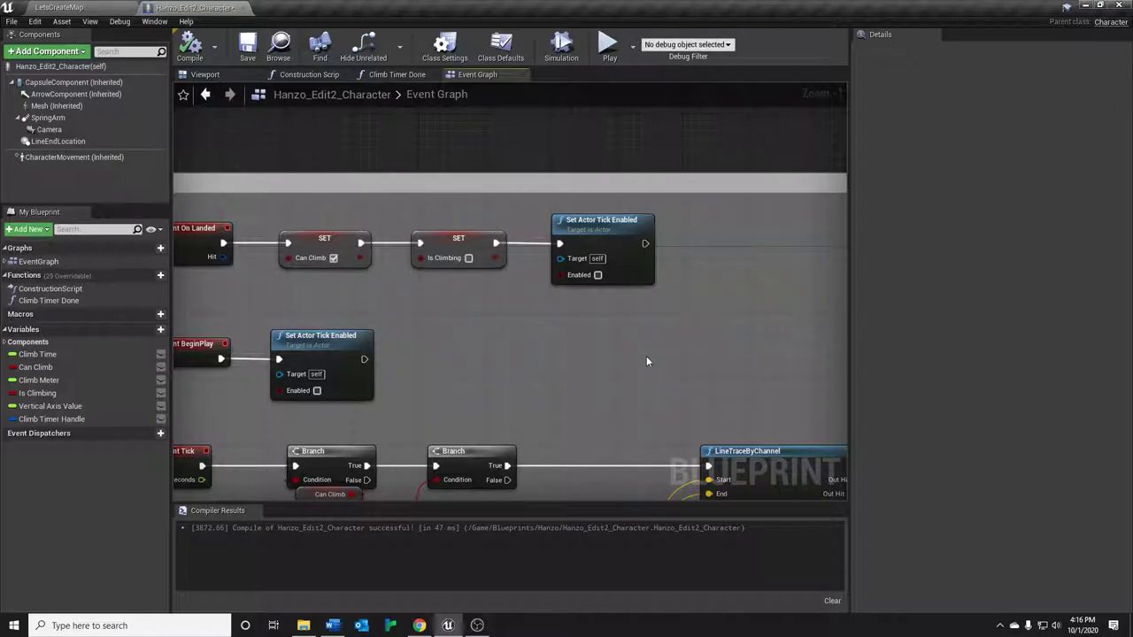
mouse_move(335, 328)
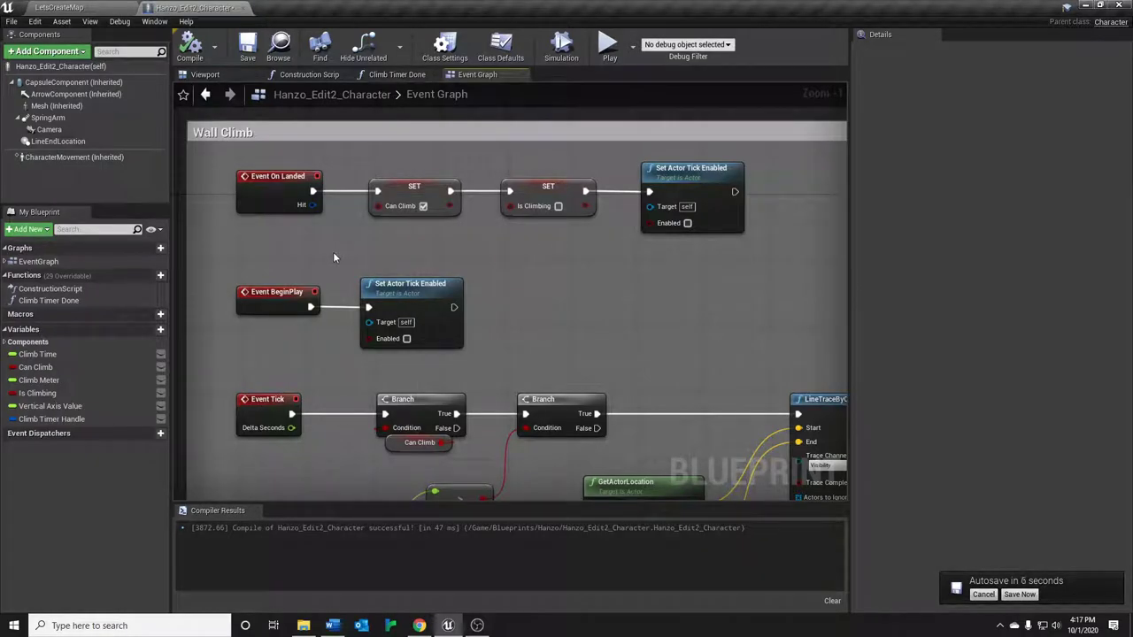
mouse_move(326, 247)
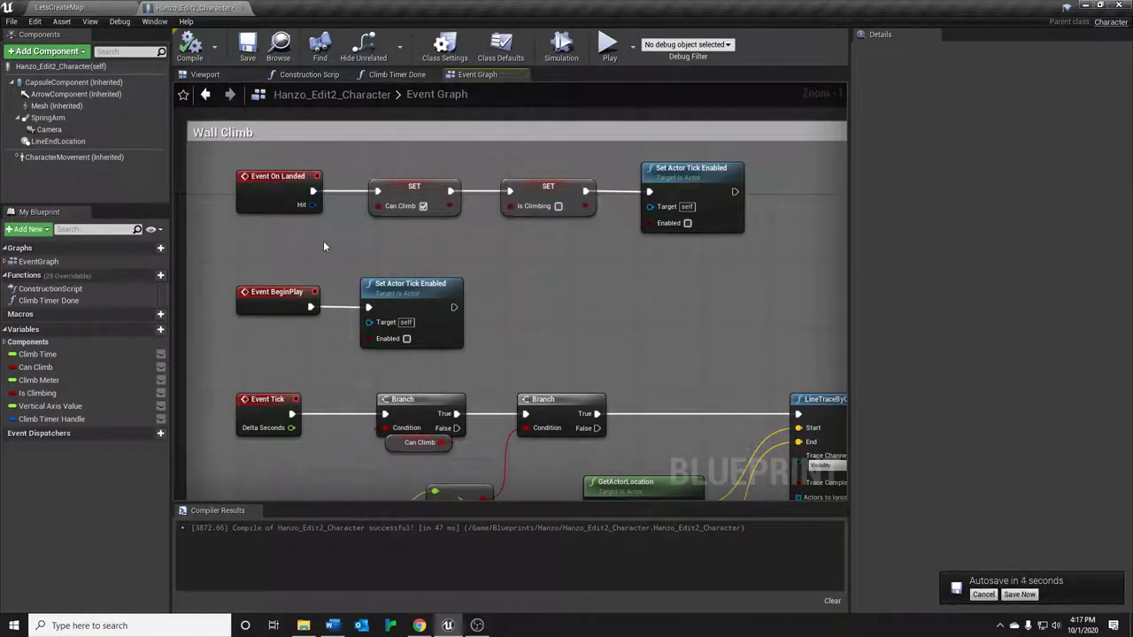
mouse_move(584, 324)
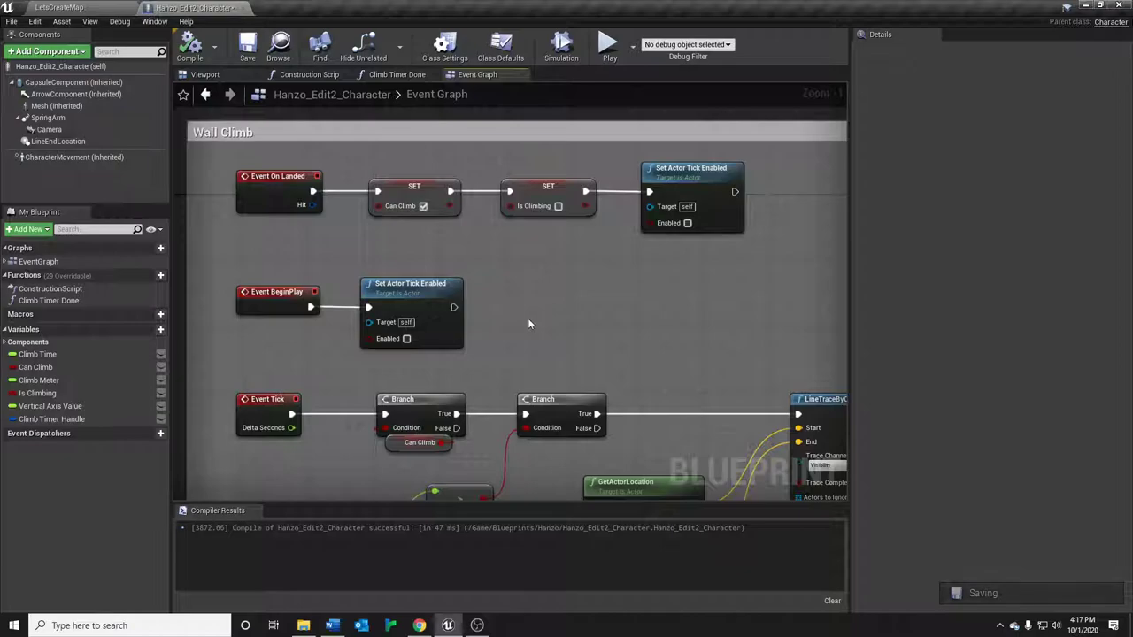
mouse_move(520, 331)
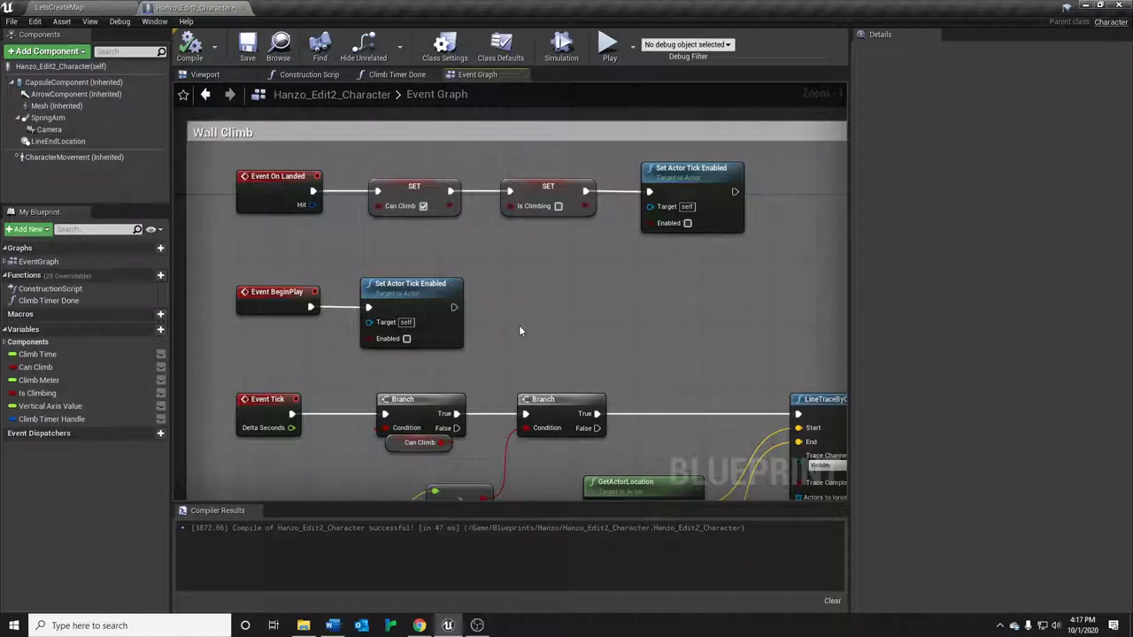
mouse_move(595, 95)
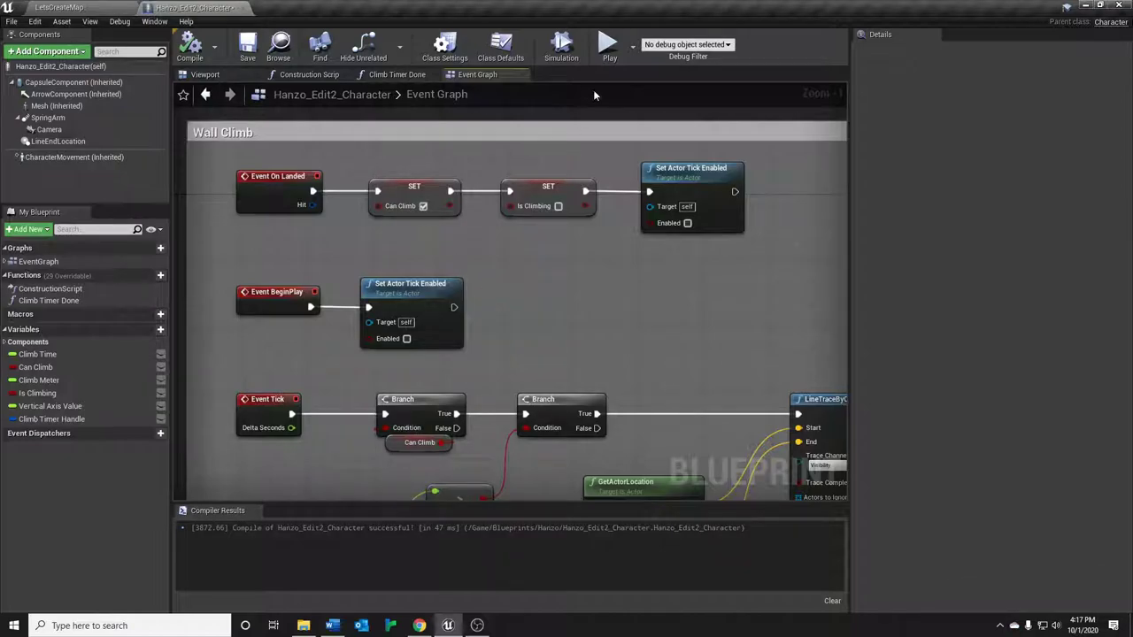
left_click(609, 45)
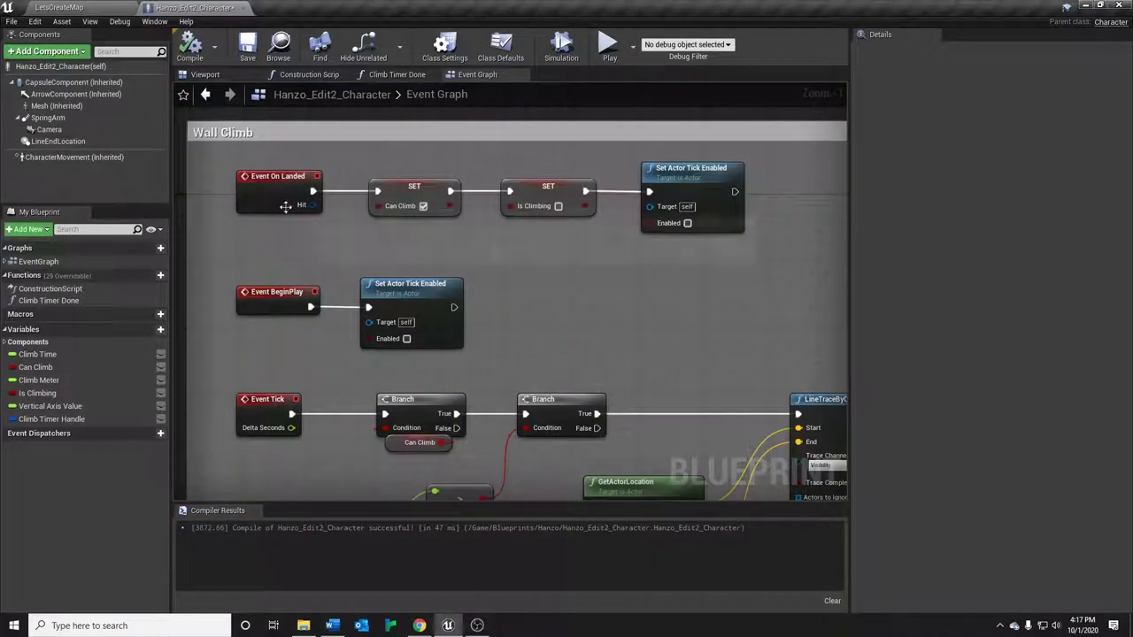
mouse_move(283, 233)
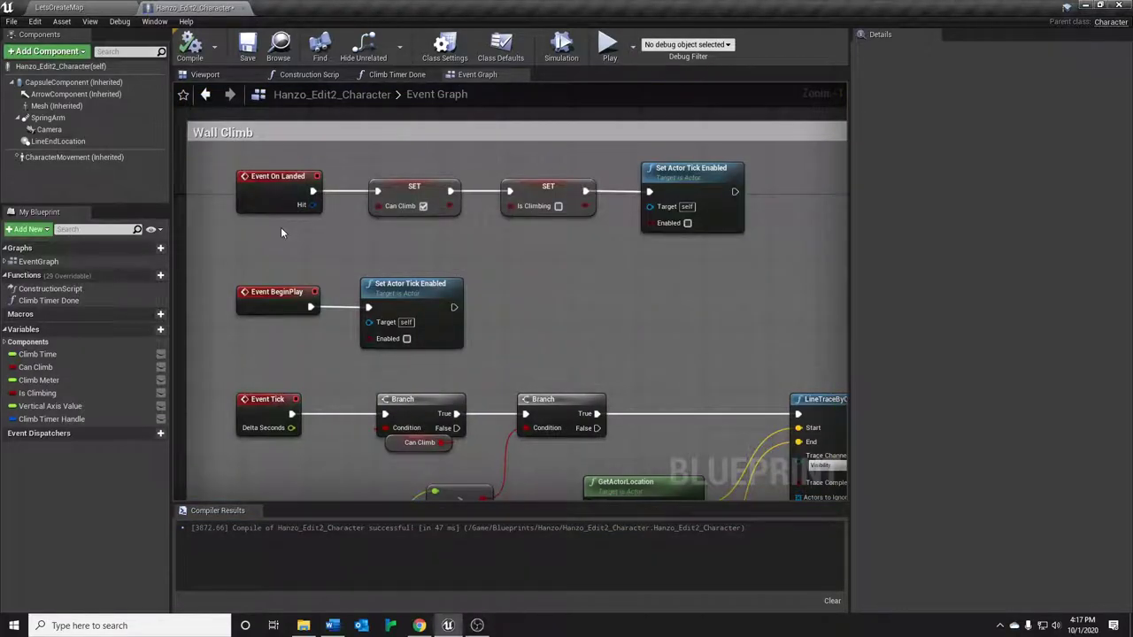